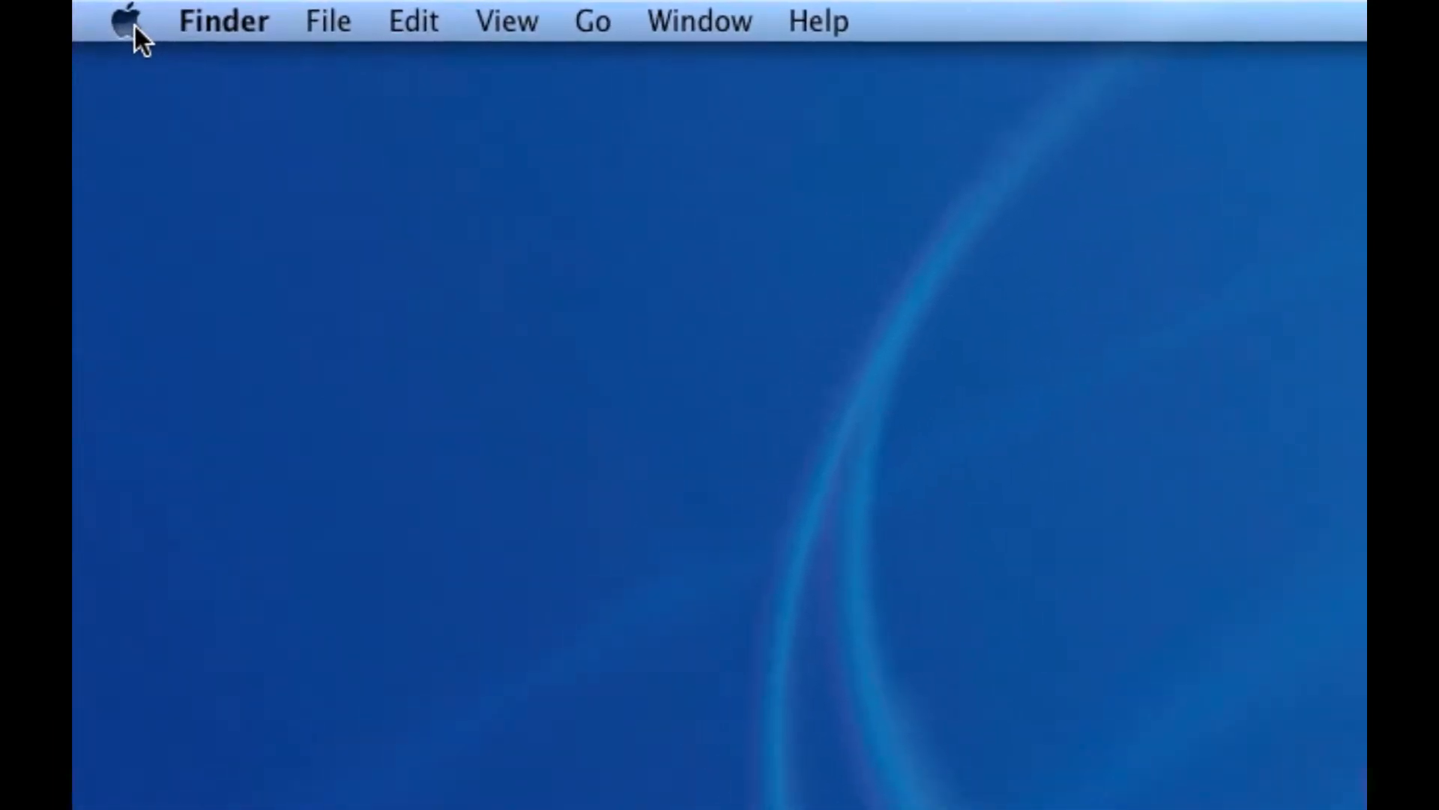
Step: Launch System Preferences from the Apple menu and scroll to the System section
left_click(132, 19)
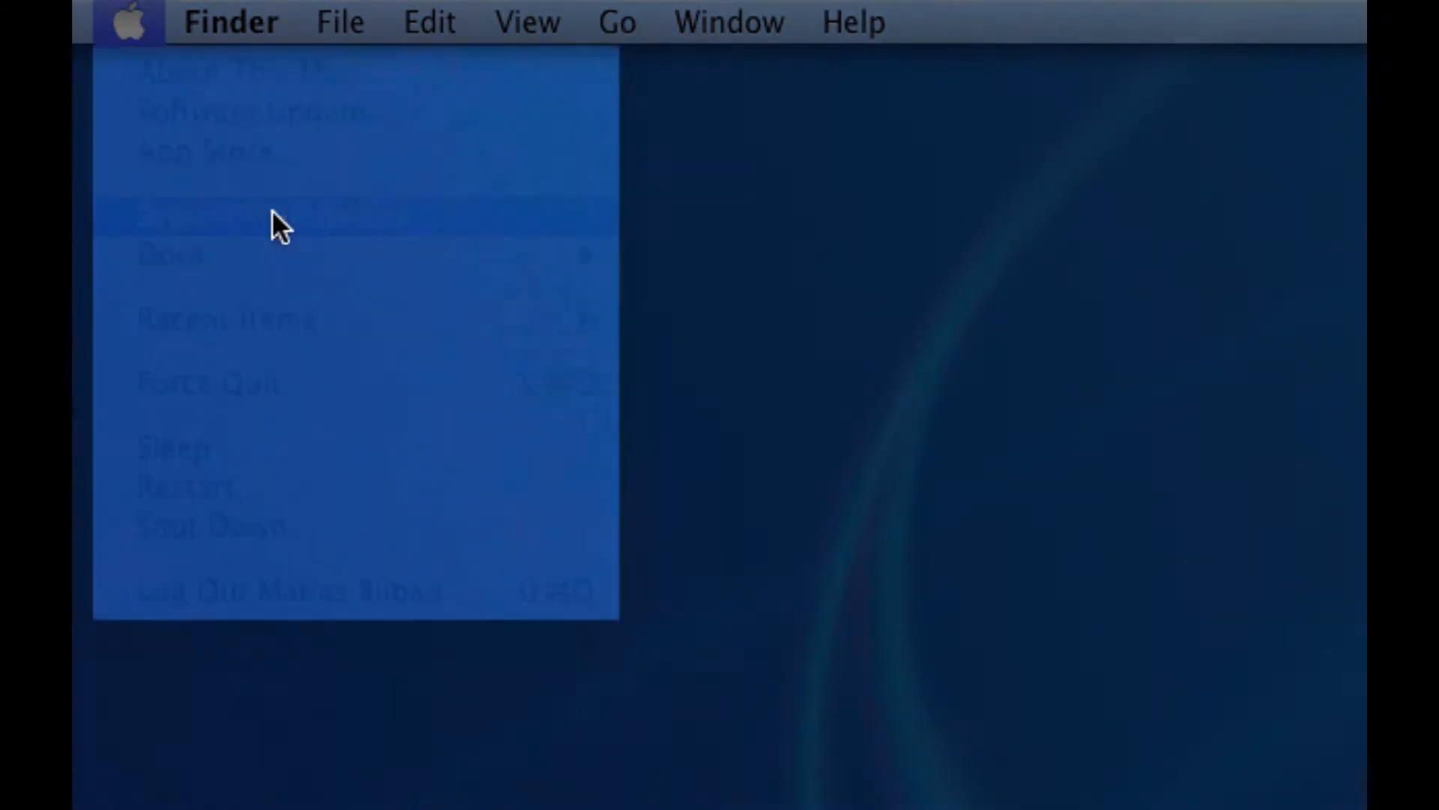
left_click(266, 222)
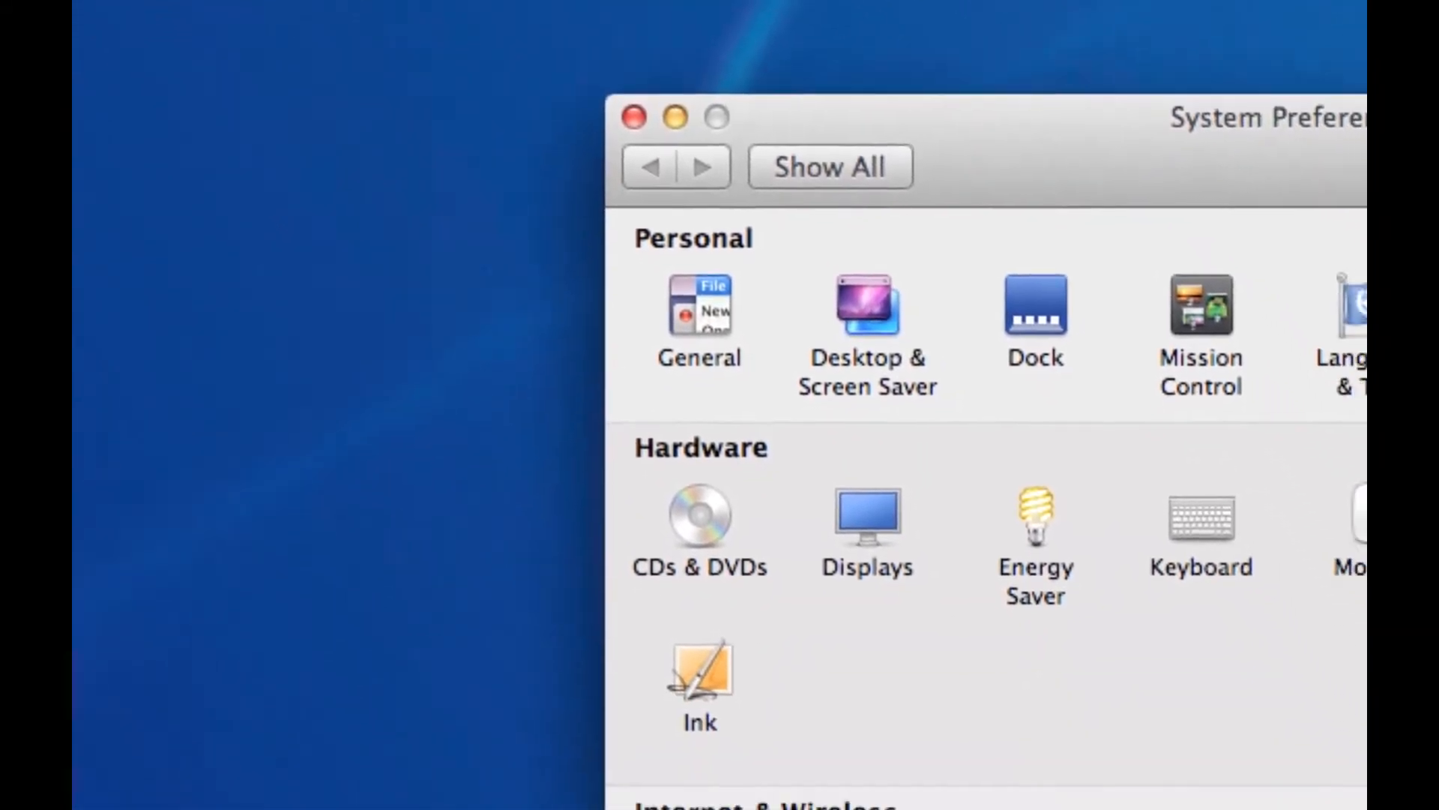
scroll("down", 3)
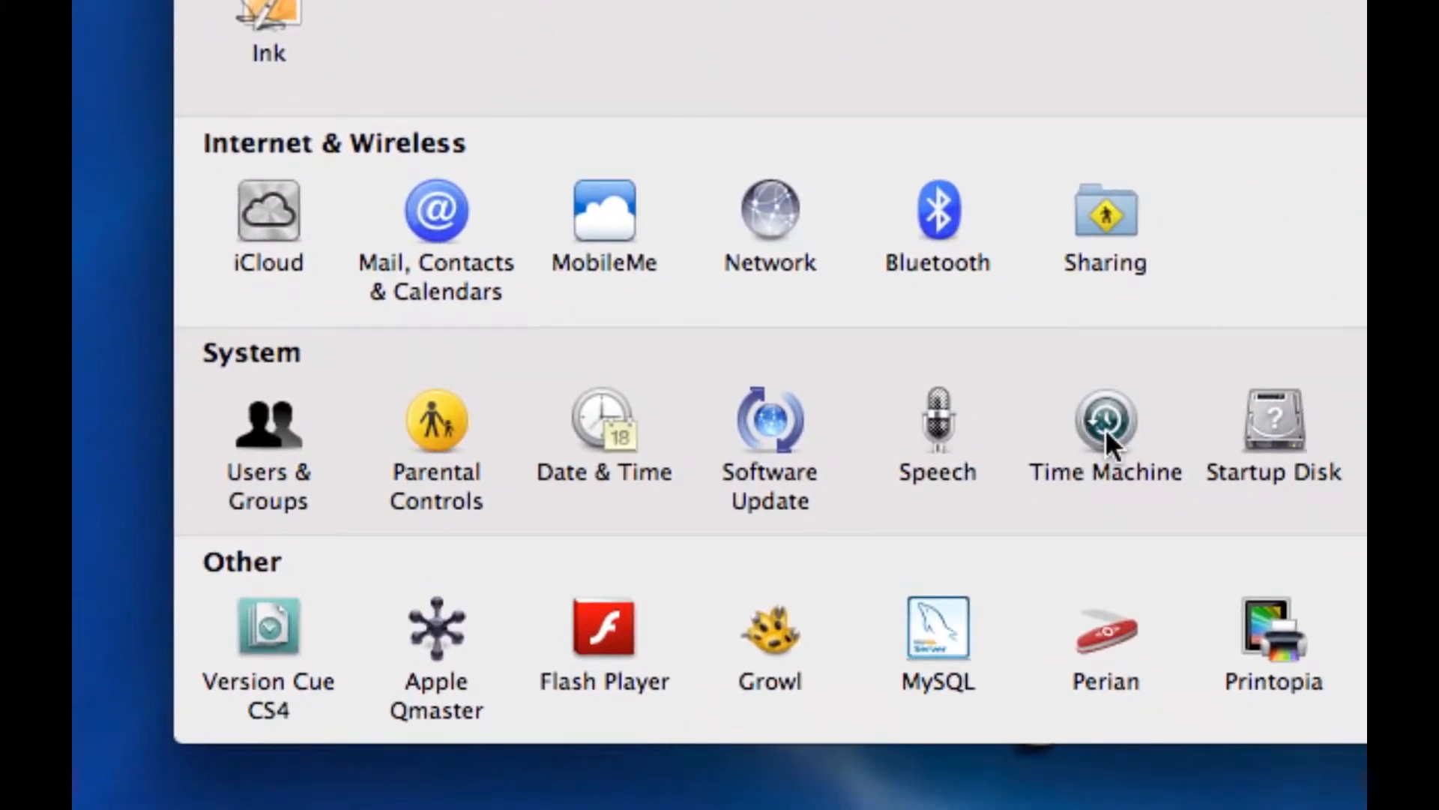
Step: Show the Time Machine pane with its backup disk, dates and hourly schedule
left_click(1105, 420)
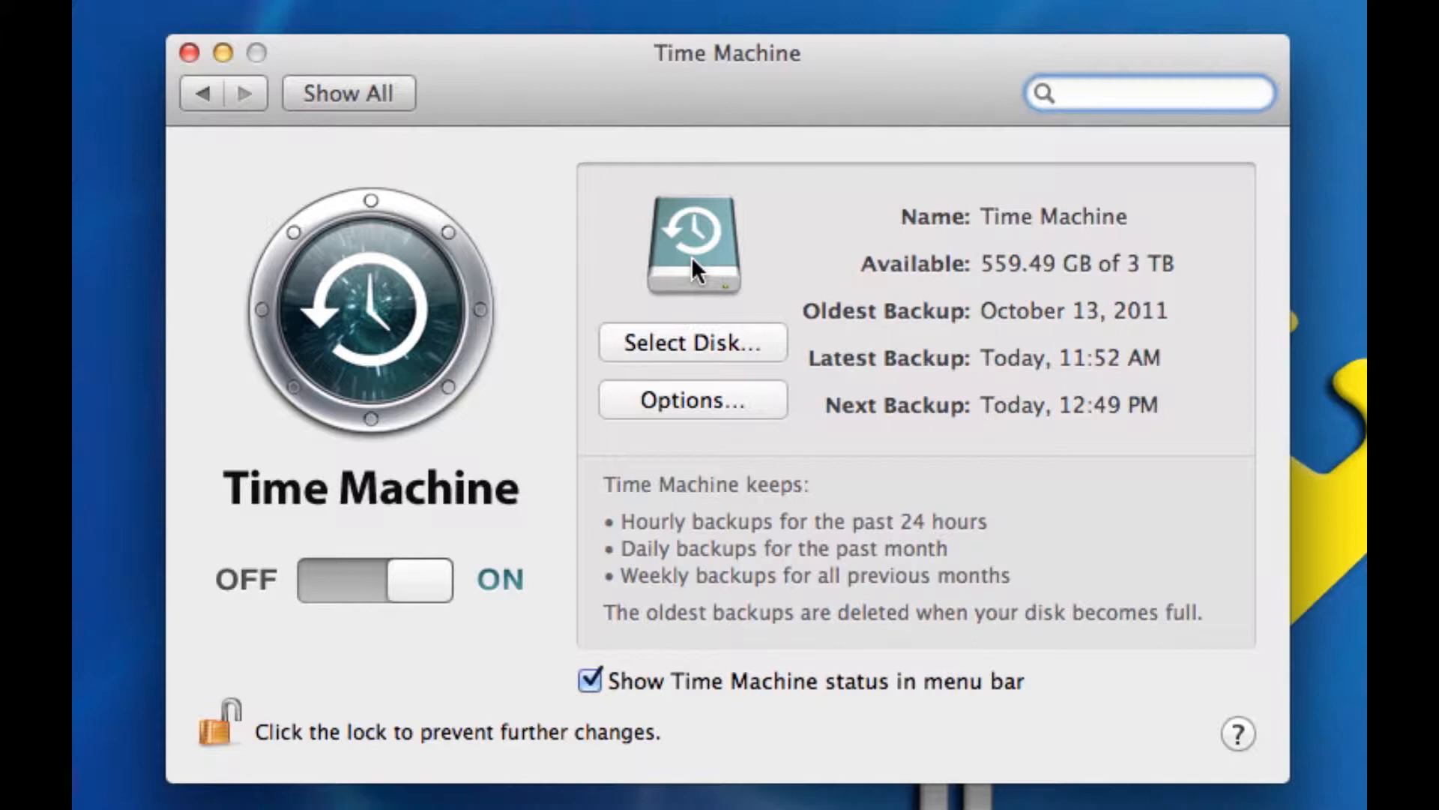
mouse_move(1009, 236)
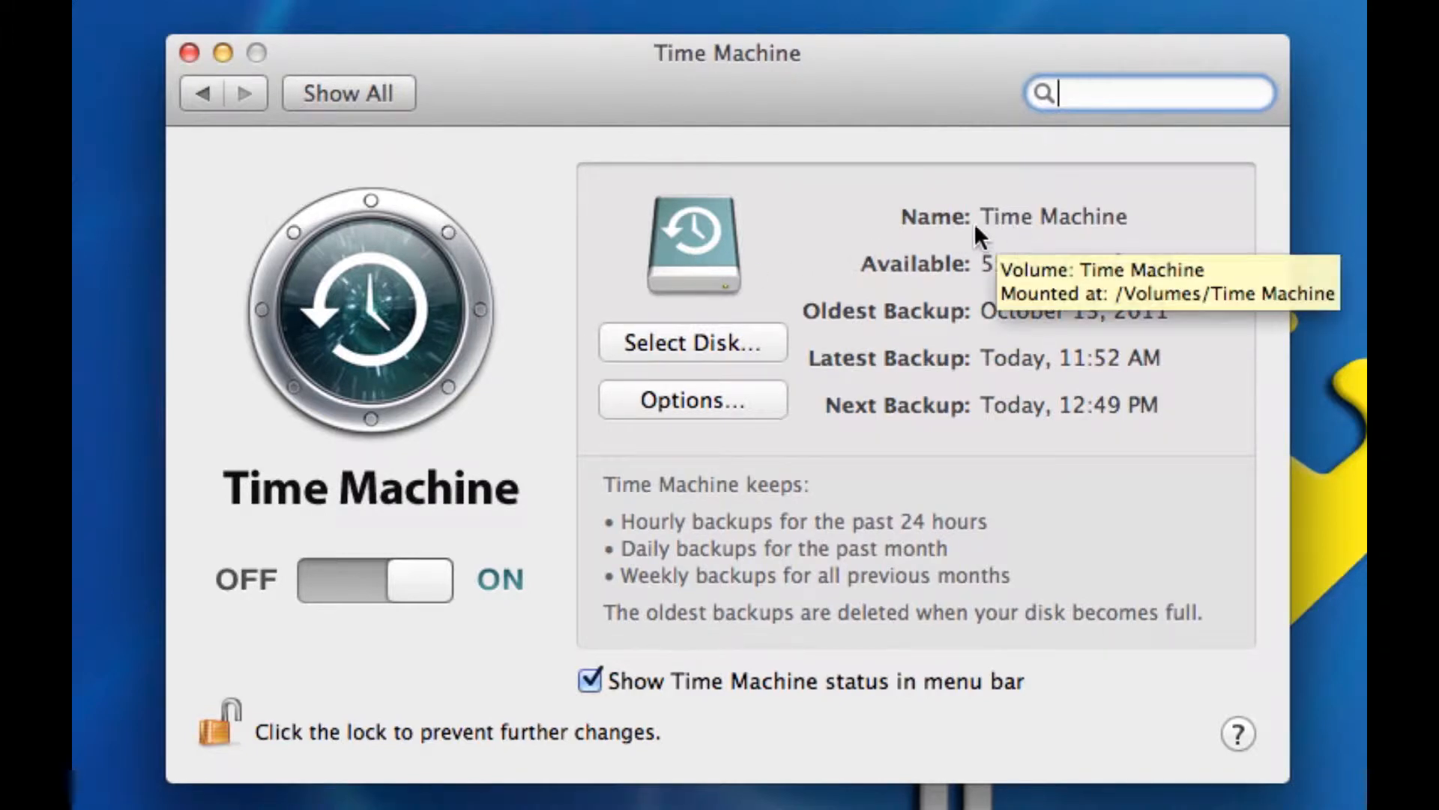
mouse_move(976, 233)
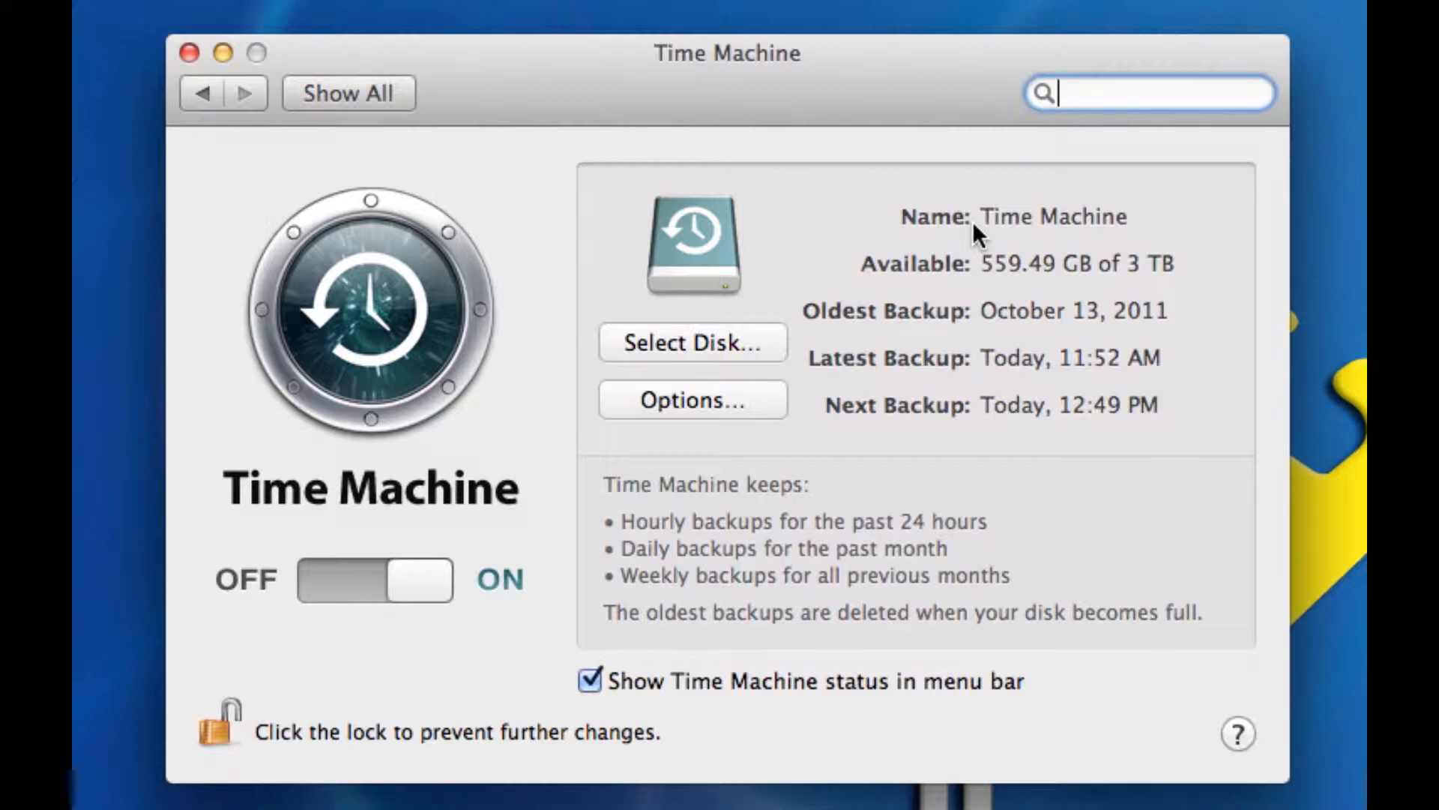
mouse_move(668, 517)
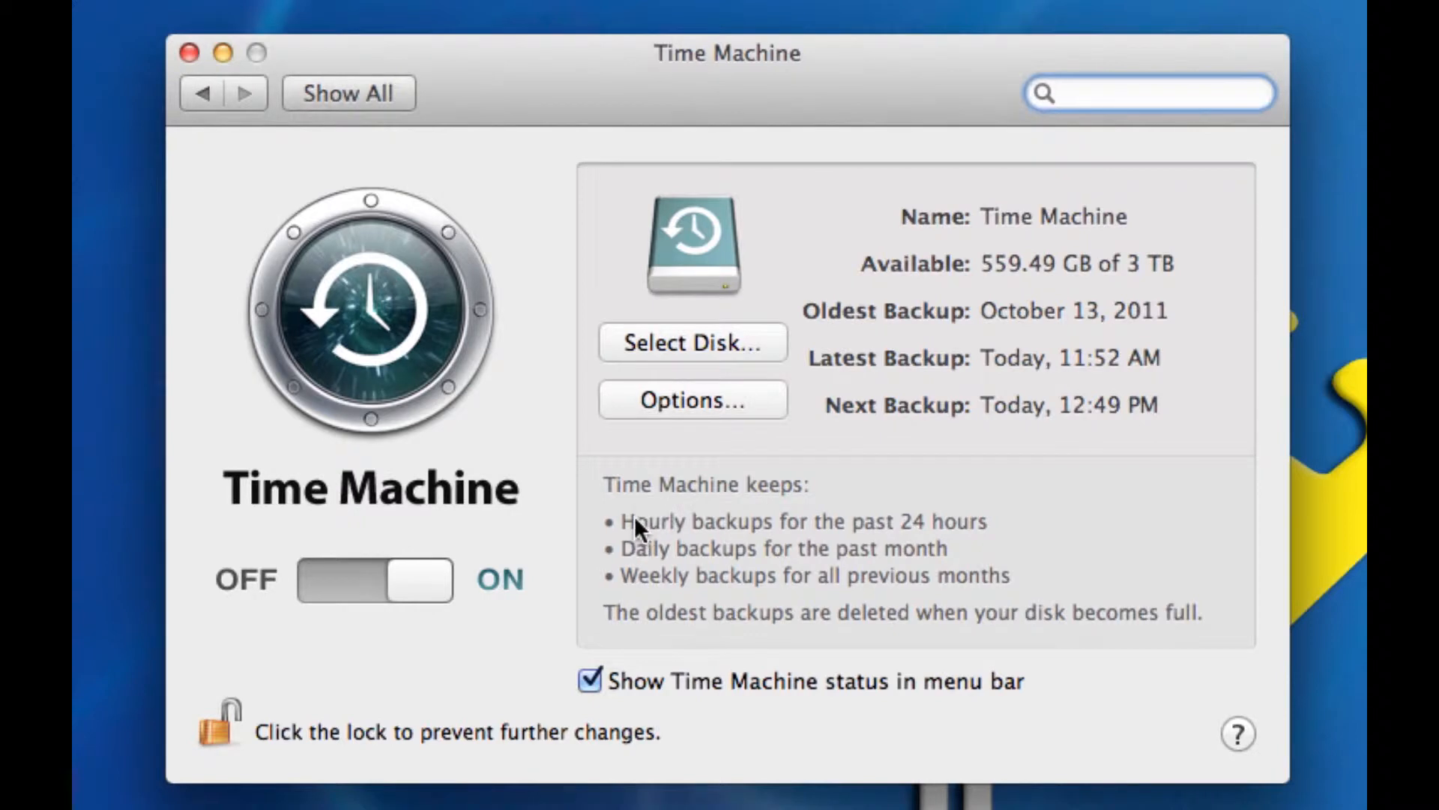
mouse_move(684, 544)
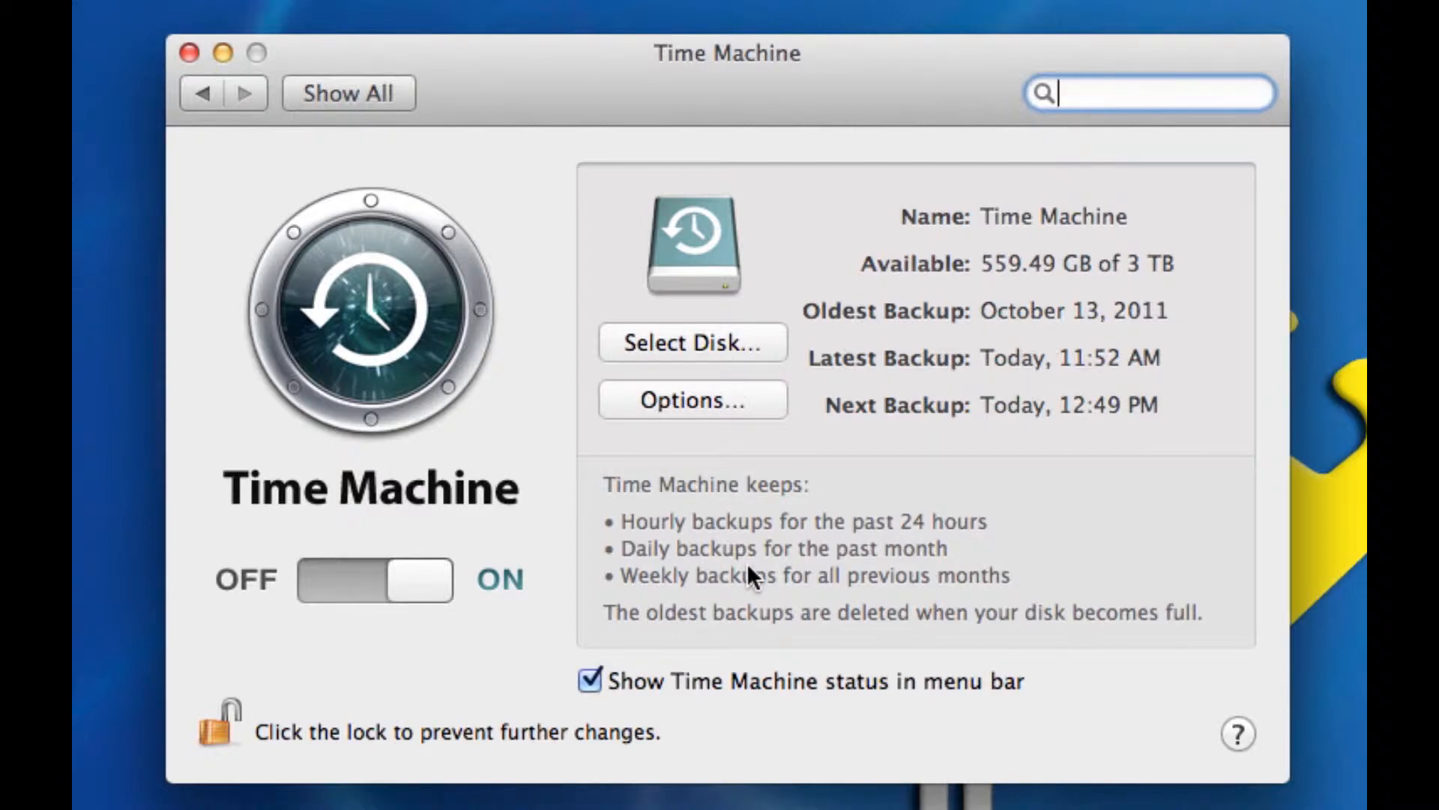
mouse_move(908, 606)
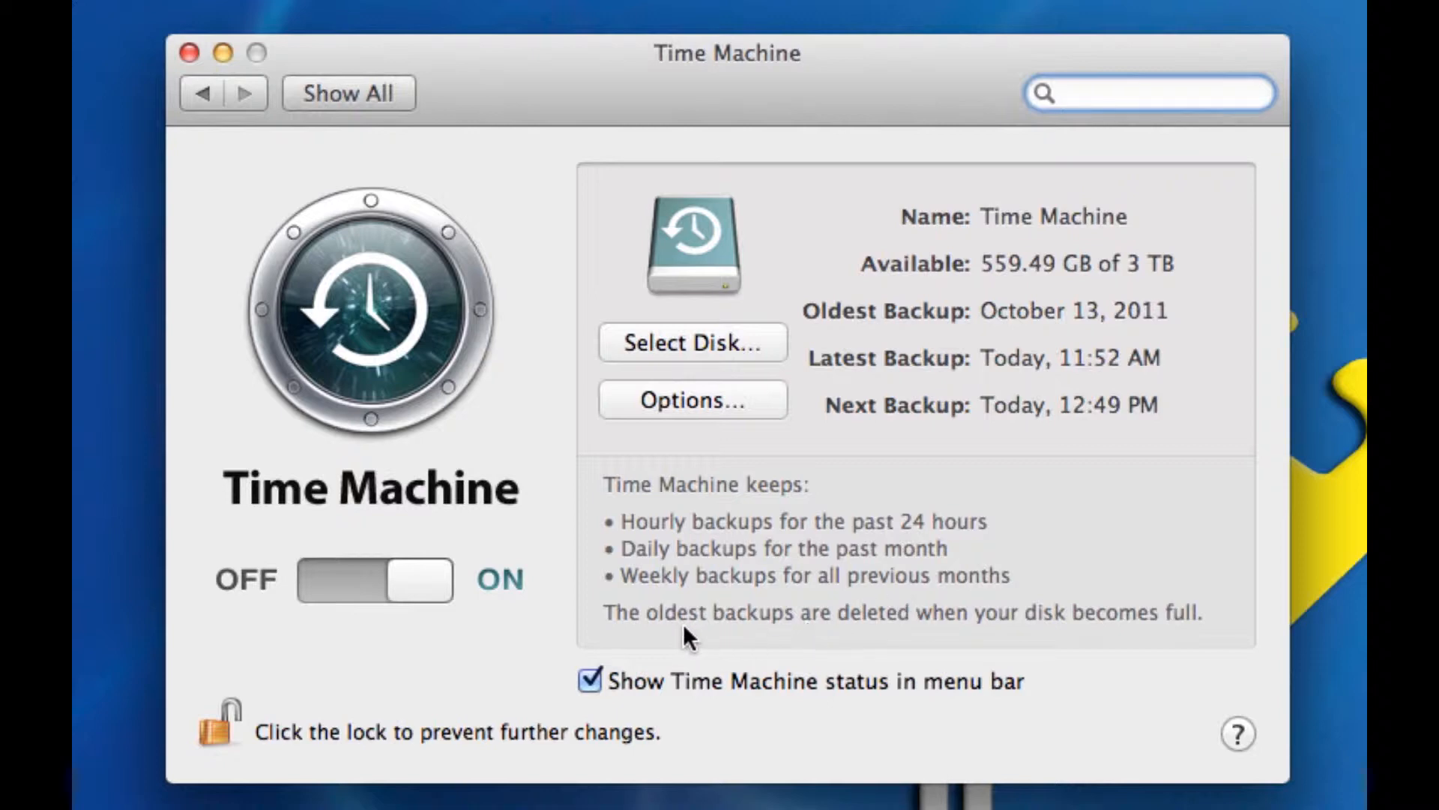
mouse_move(778, 656)
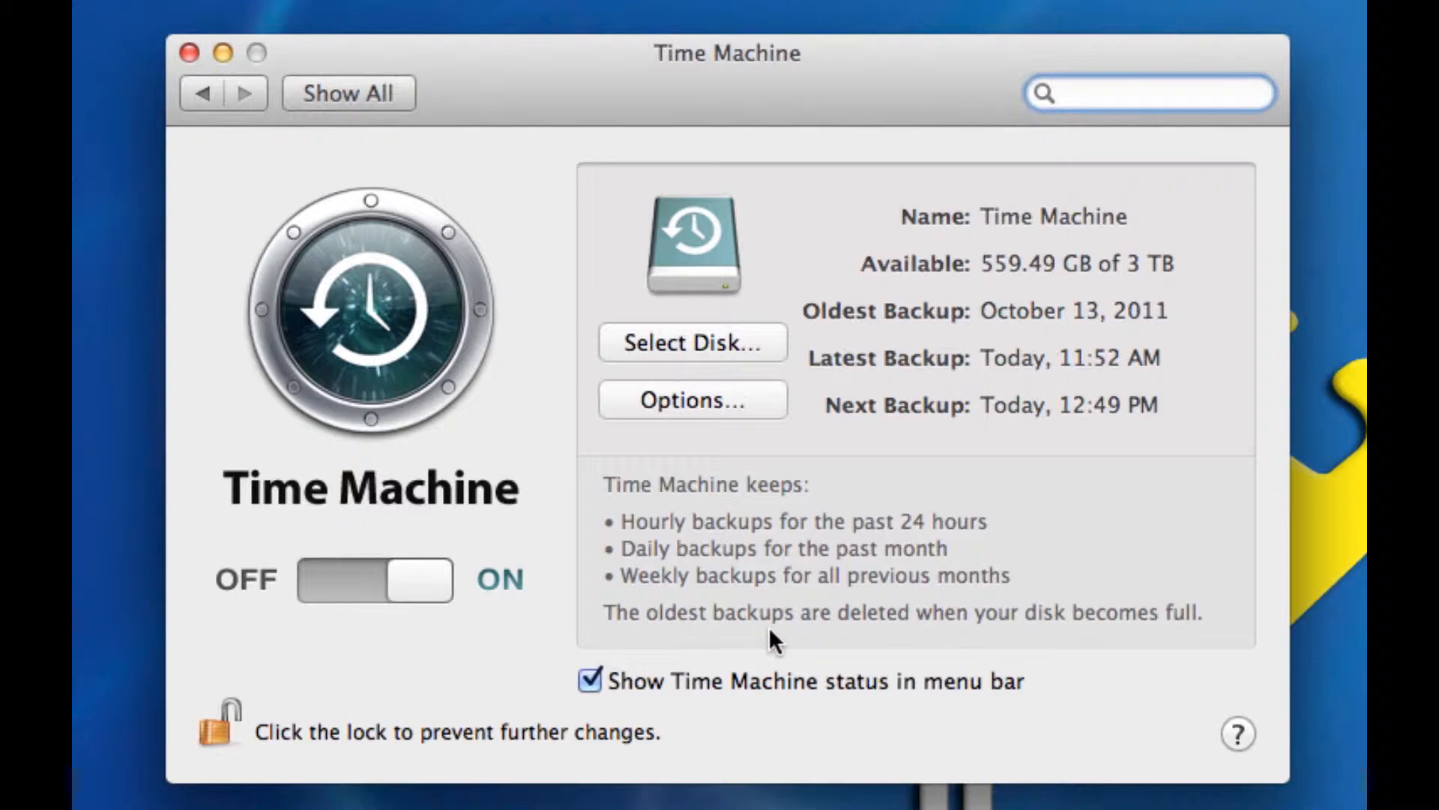
left_click(1147, 93)
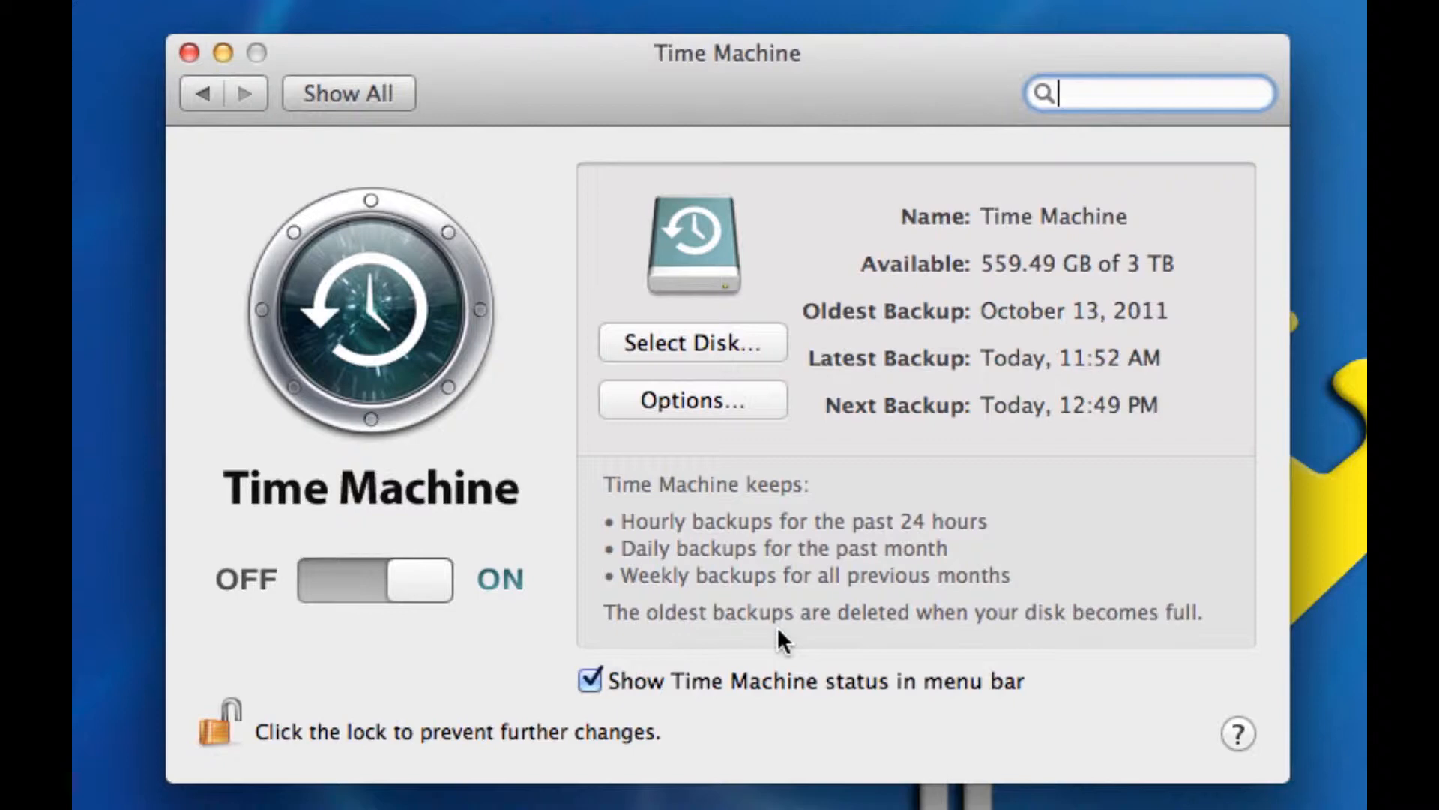
Step: Show Time Machine's Options sheet listing items excluded from backups
left_click(693, 399)
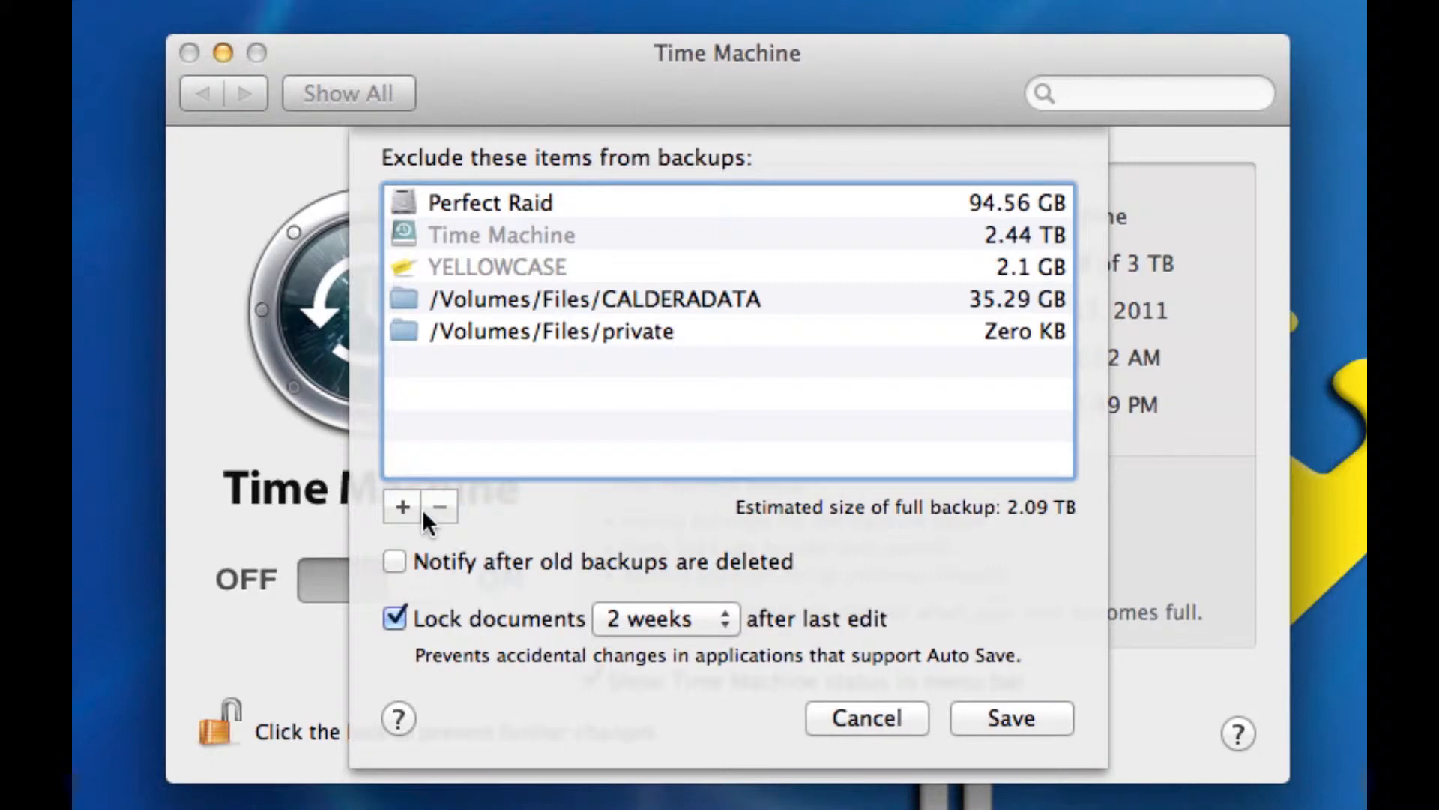
mouse_move(450, 252)
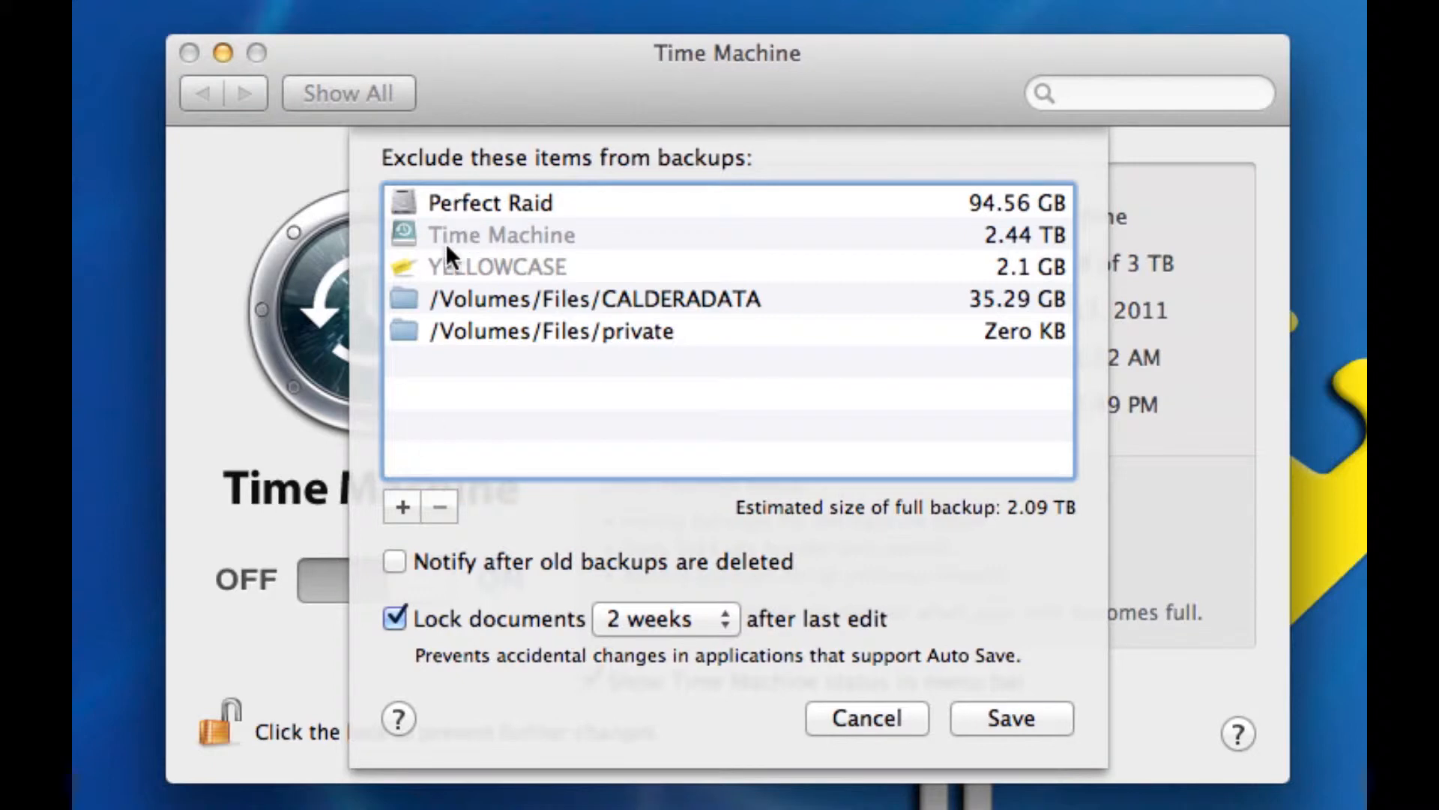
mouse_move(873, 756)
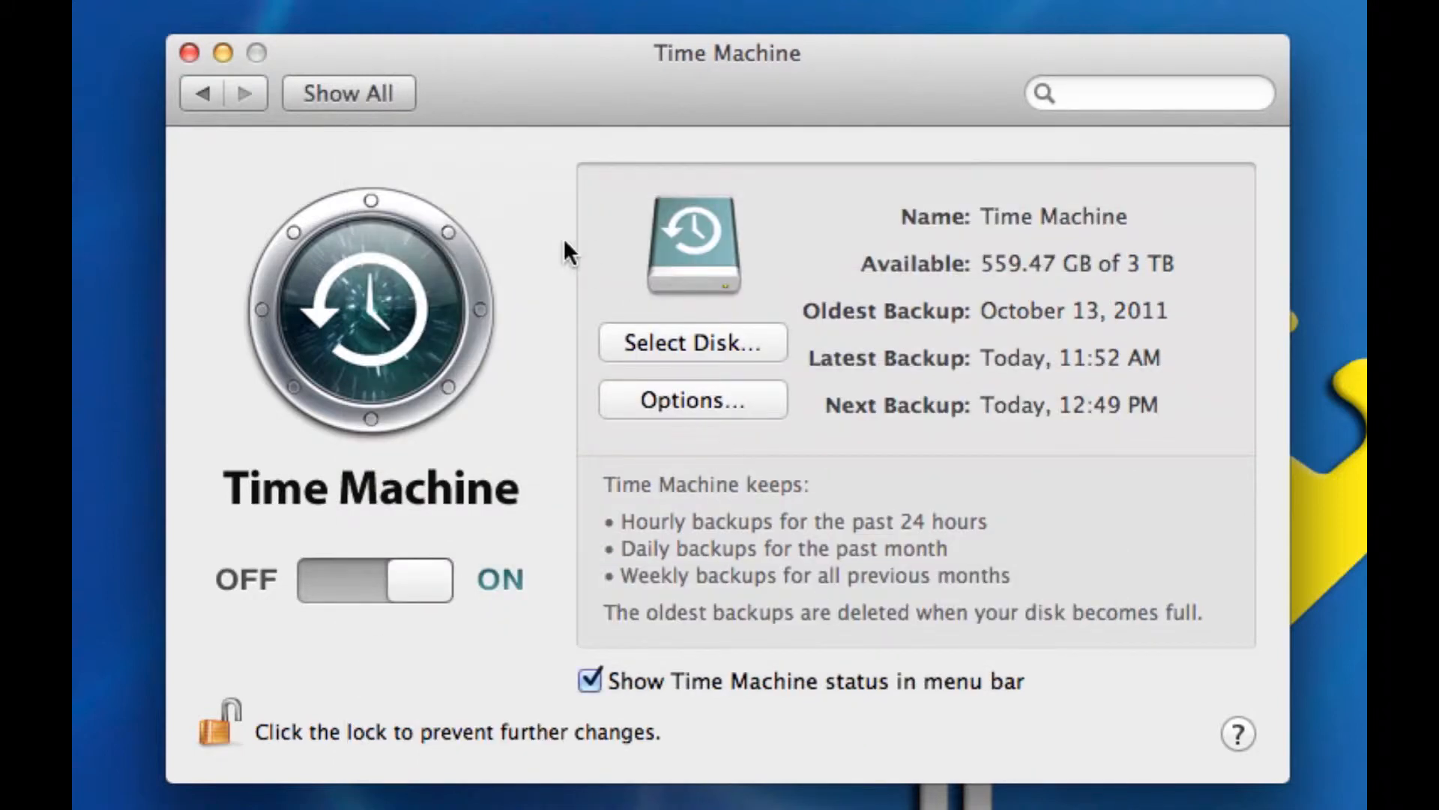
mouse_move(636, 182)
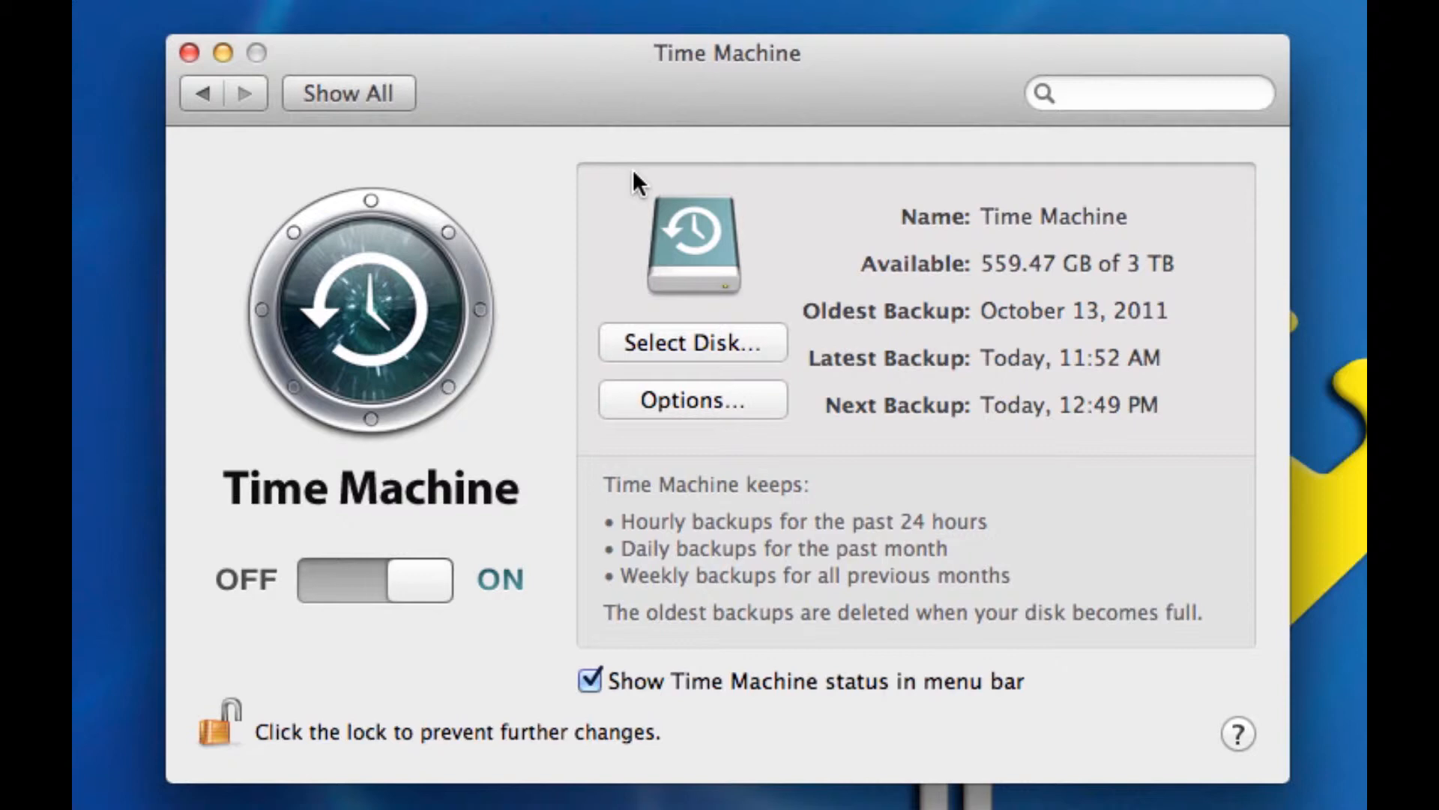
mouse_move(188, 52)
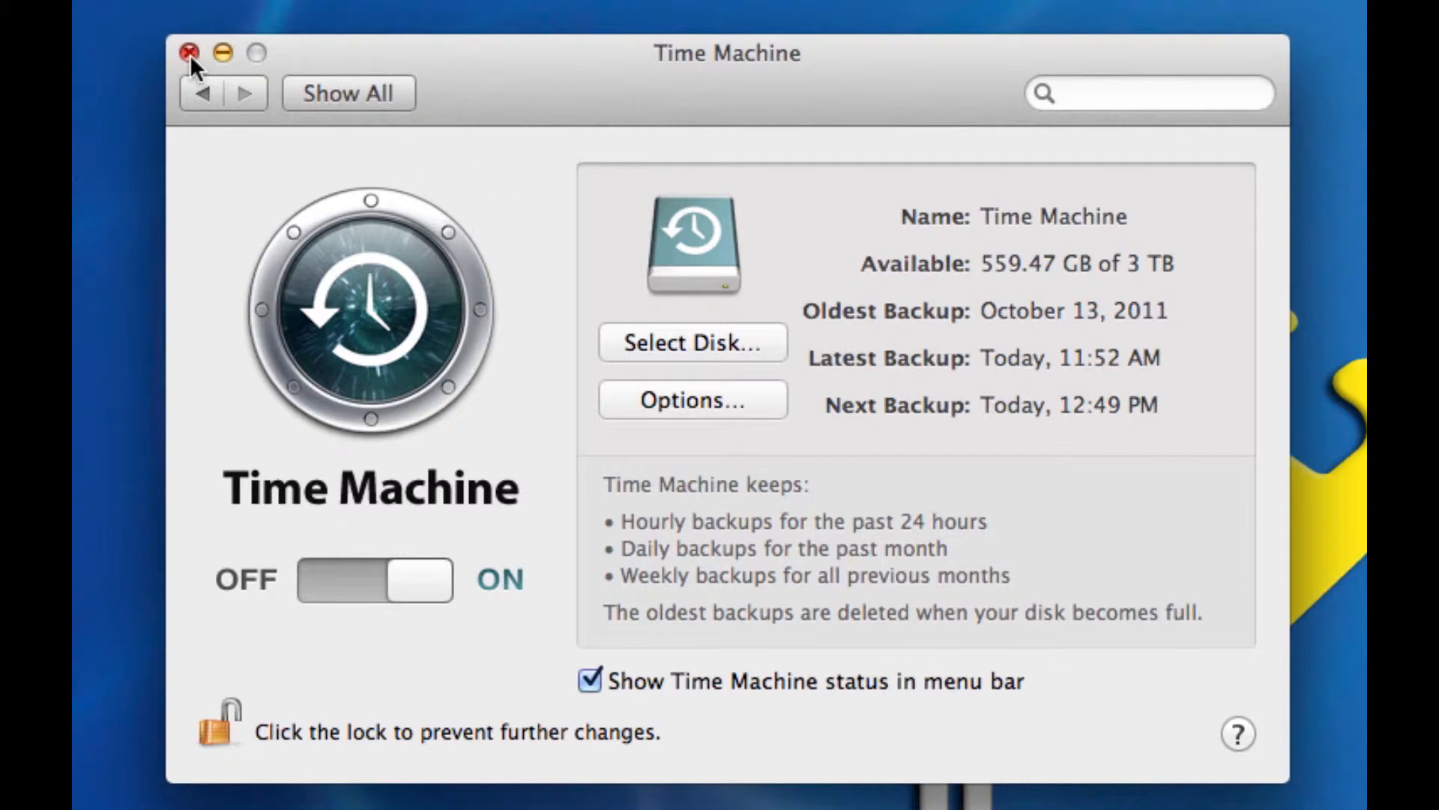
Step: In Safari, search Google for 'time machine editor' and load the TimeMachineEditor site
left_click(187, 51)
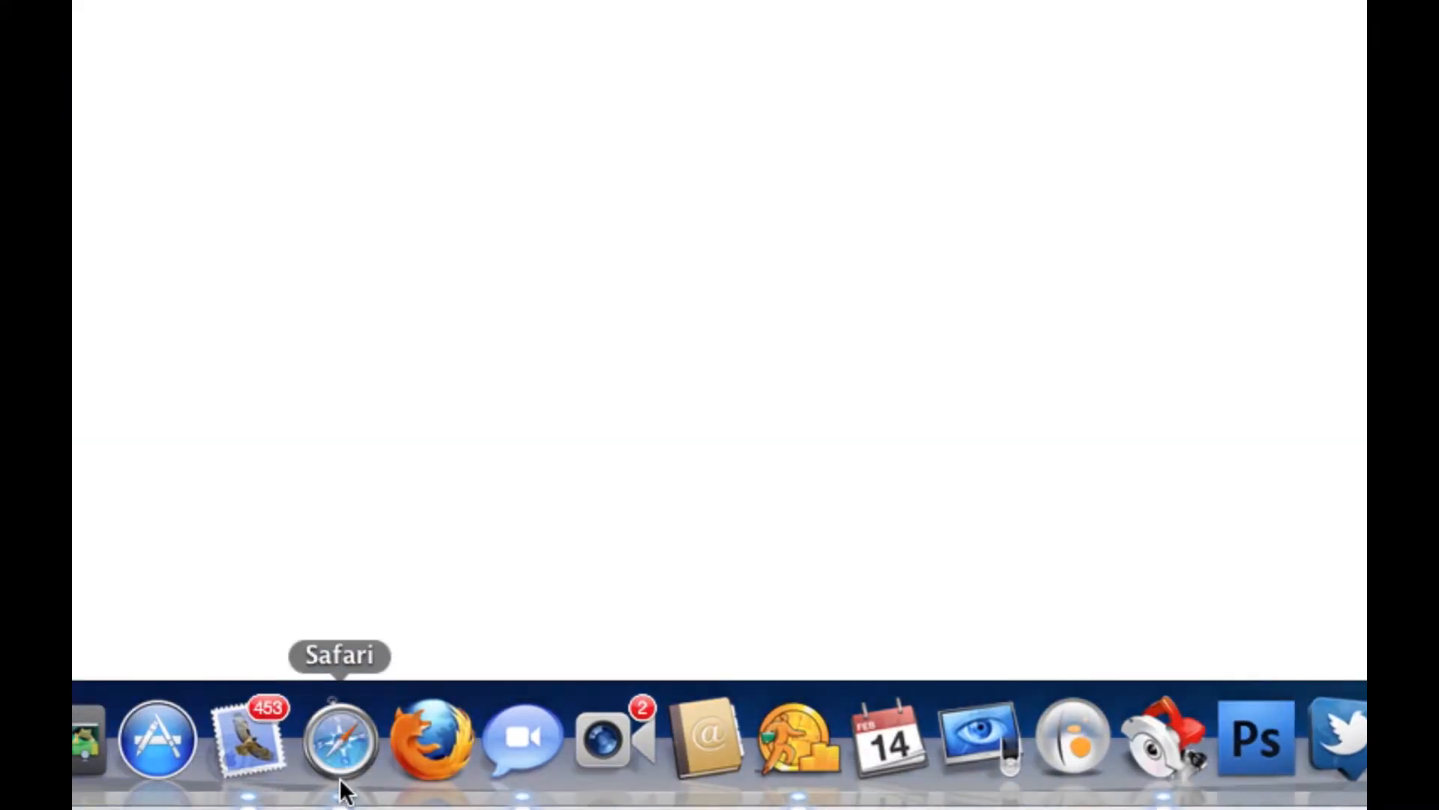
left_click(341, 747)
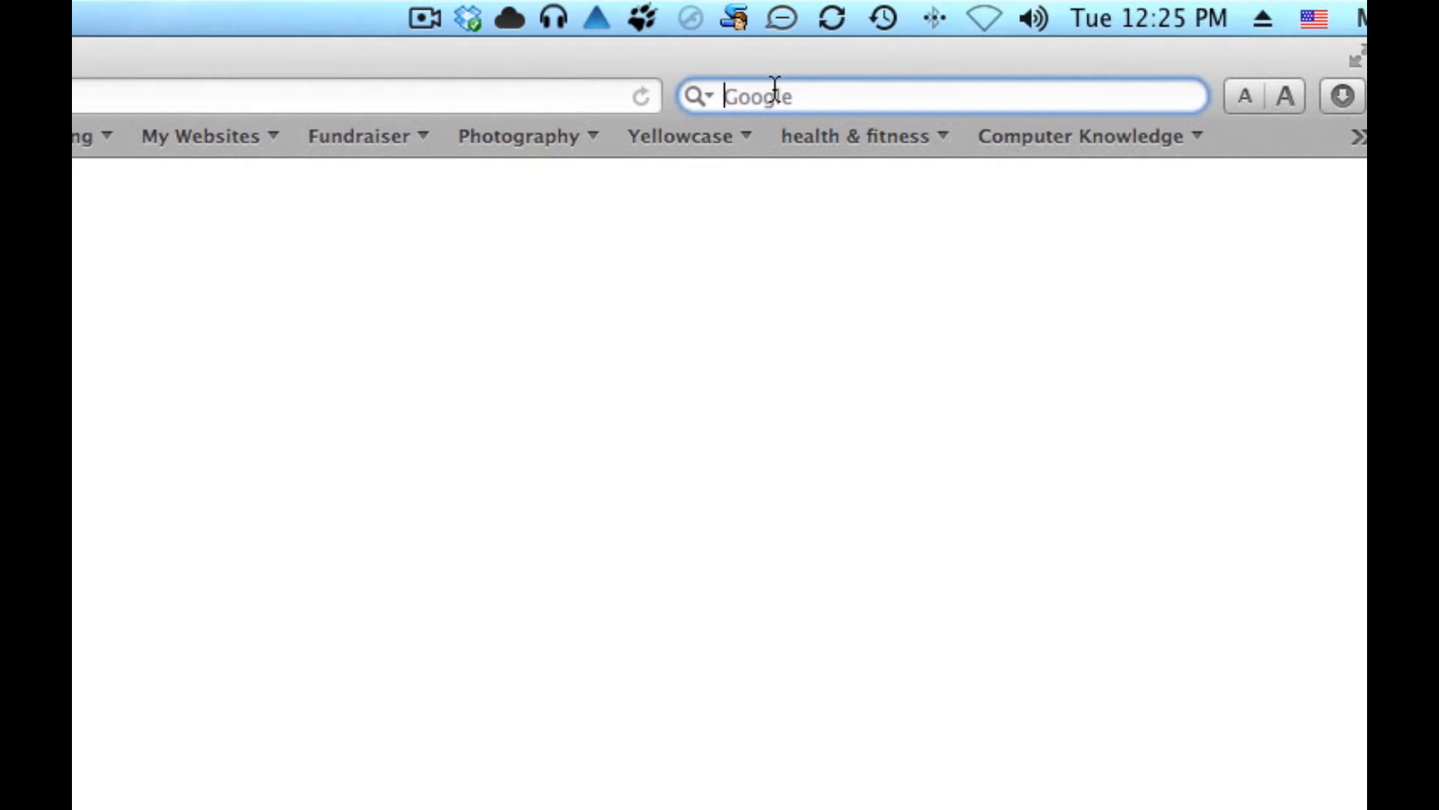
type("time machine editor")
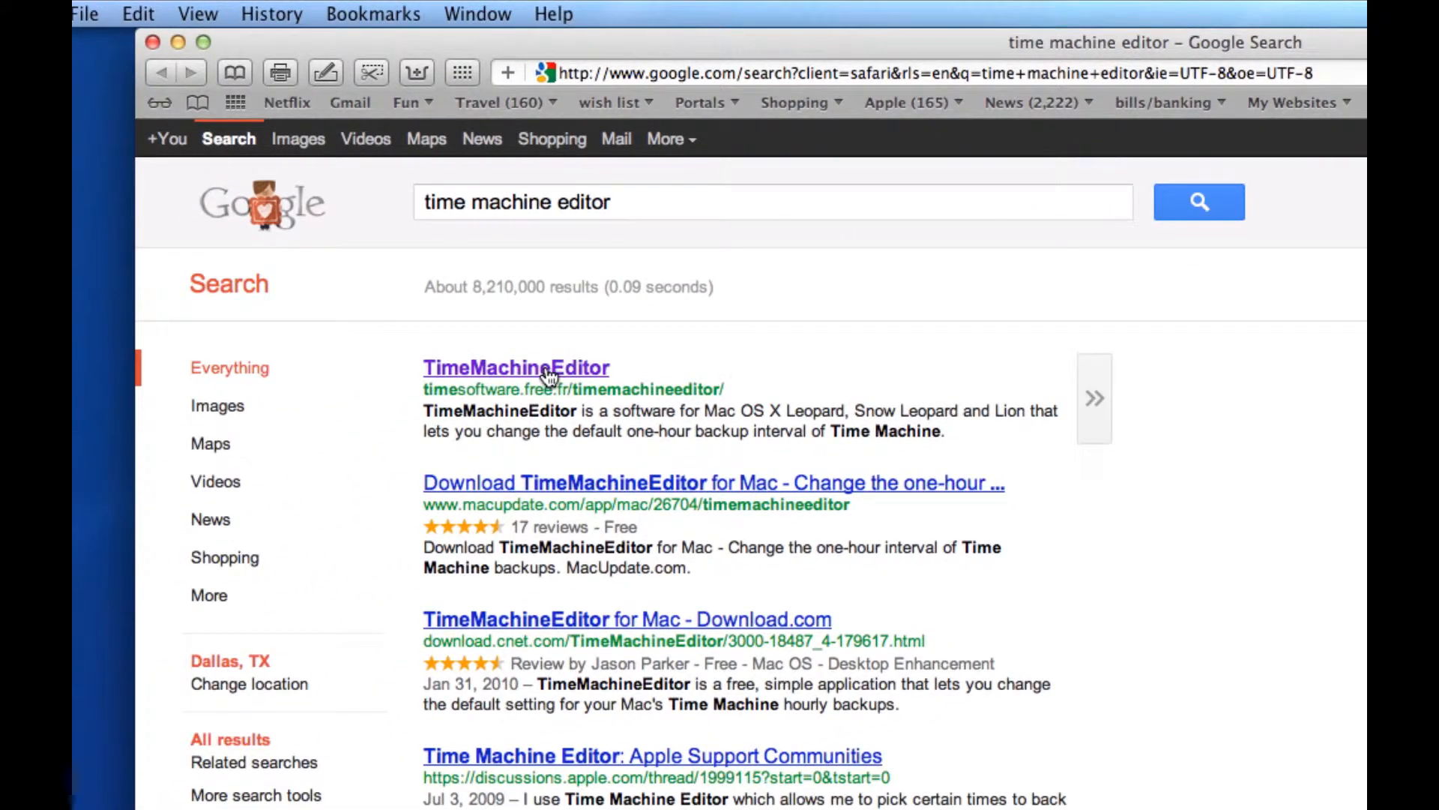
left_click(516, 367)
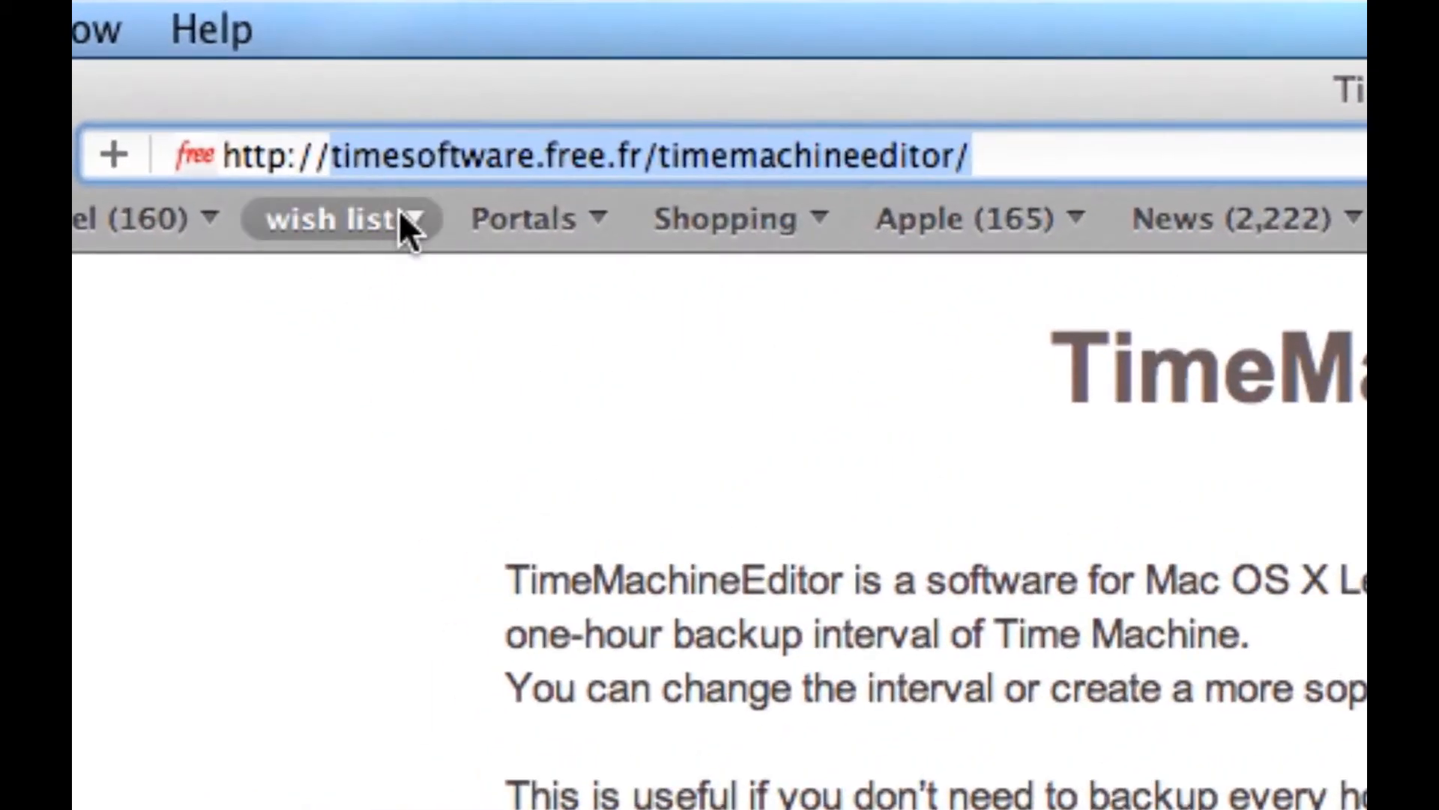
mouse_move(379, 210)
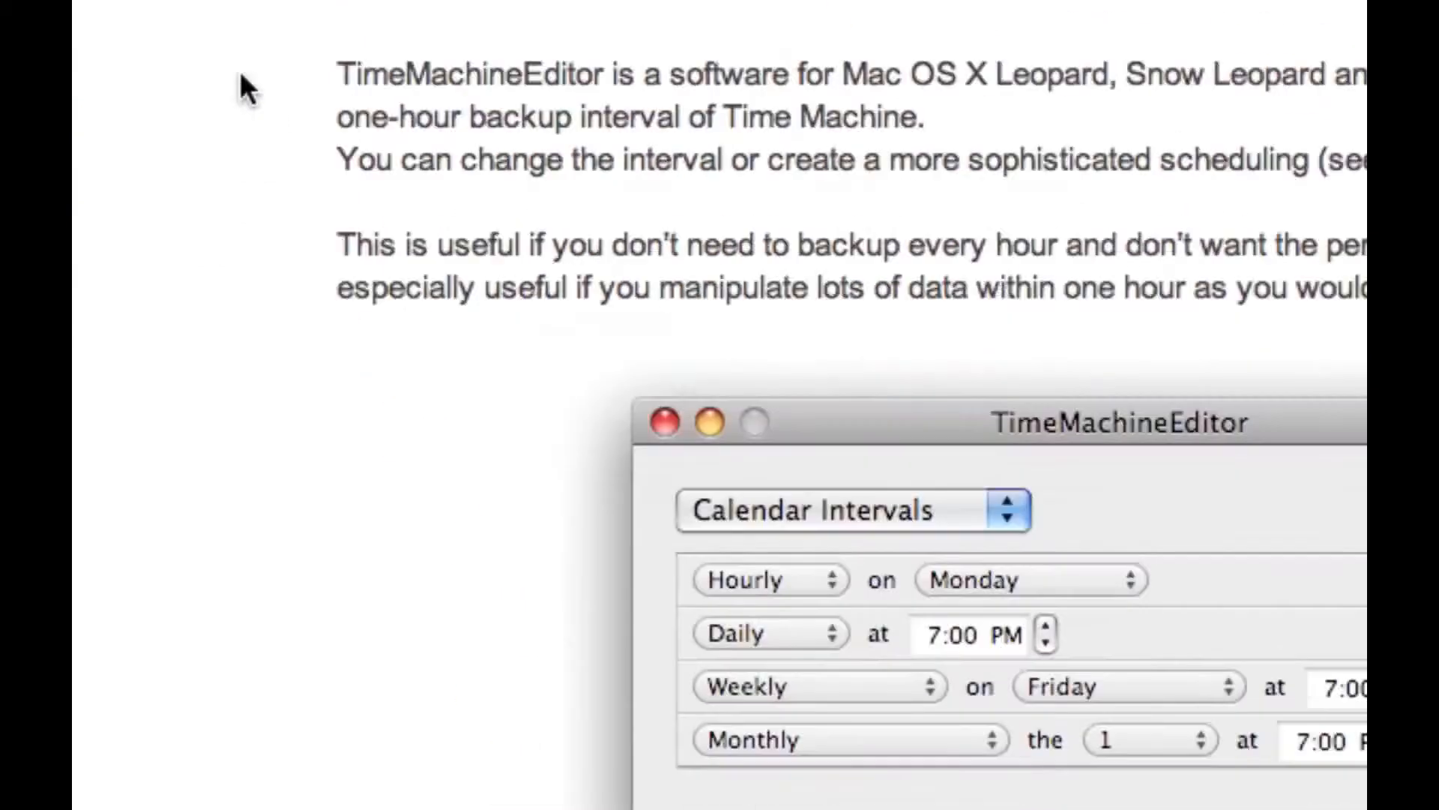
scroll("down", 3)
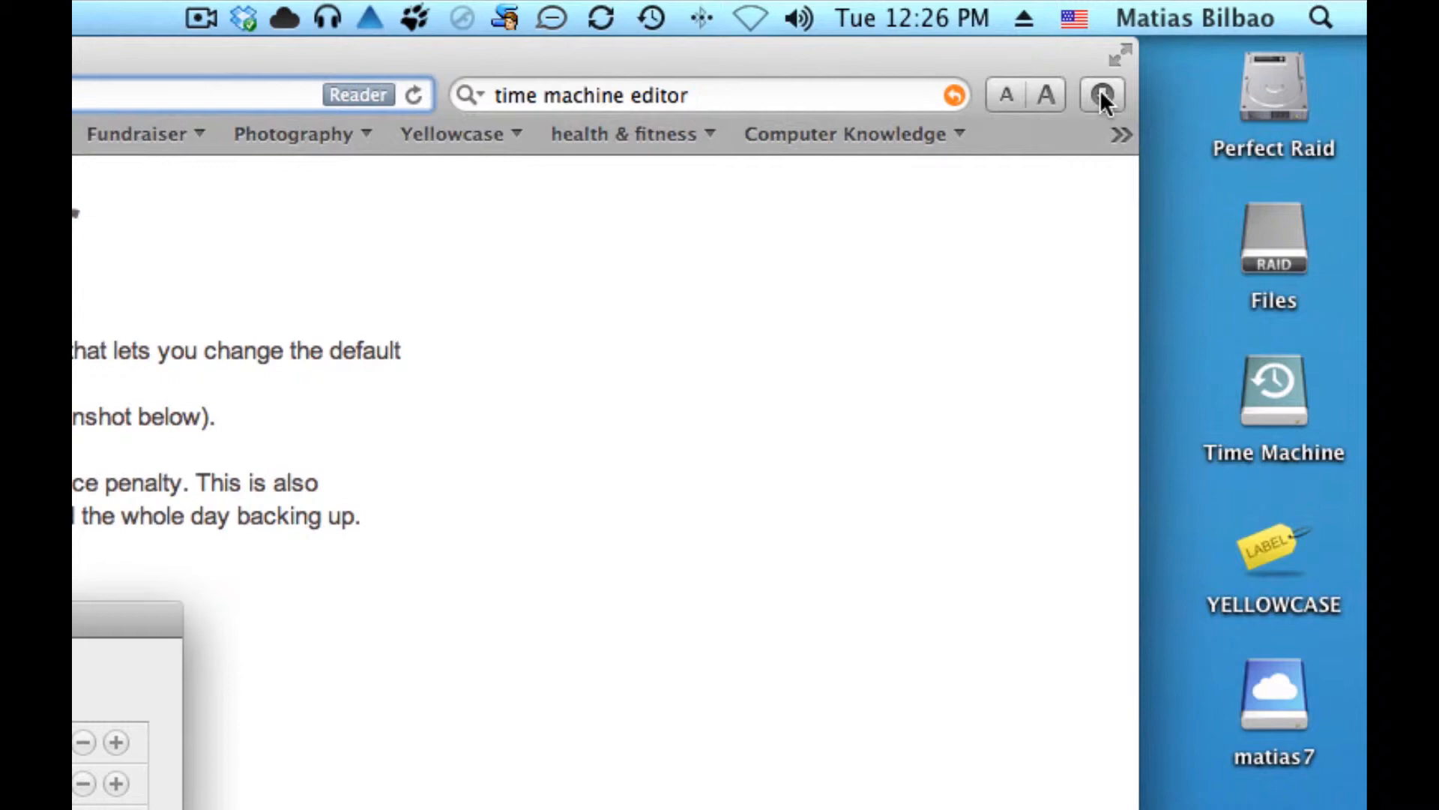
mouse_move(1103, 96)
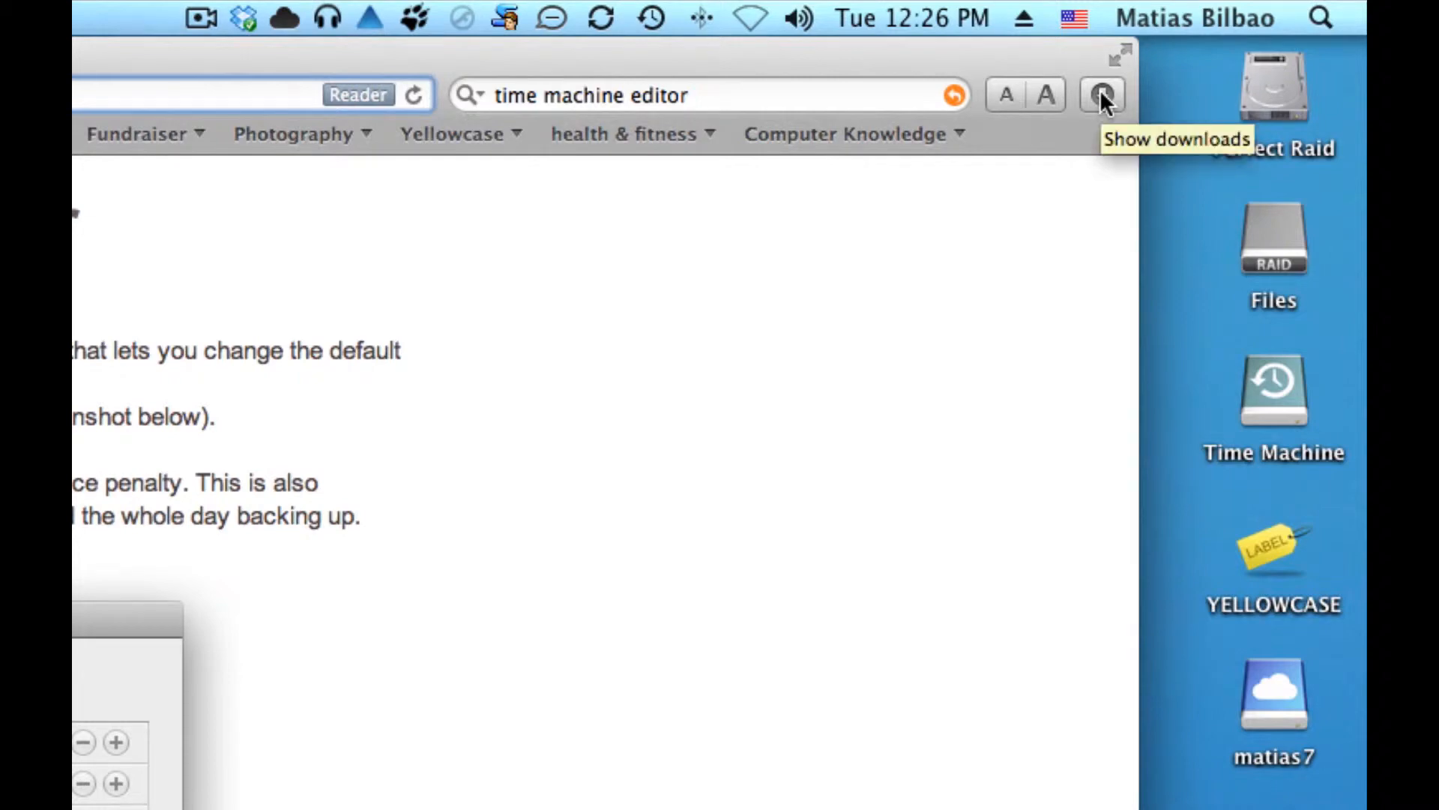
Step: Show Safari's downloads list containing TimeMachineEditor.dmg
left_click(1101, 96)
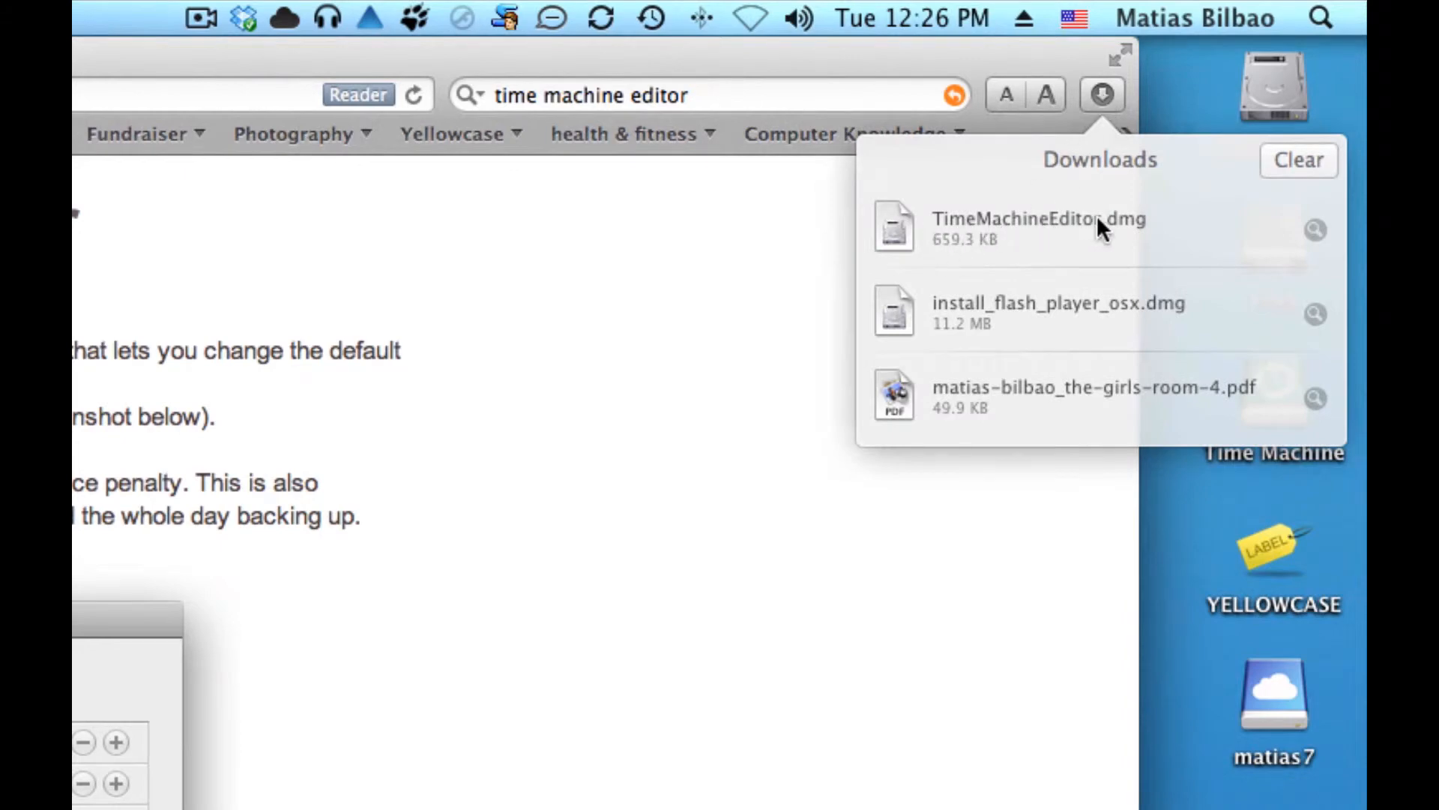
mouse_move(1267, 234)
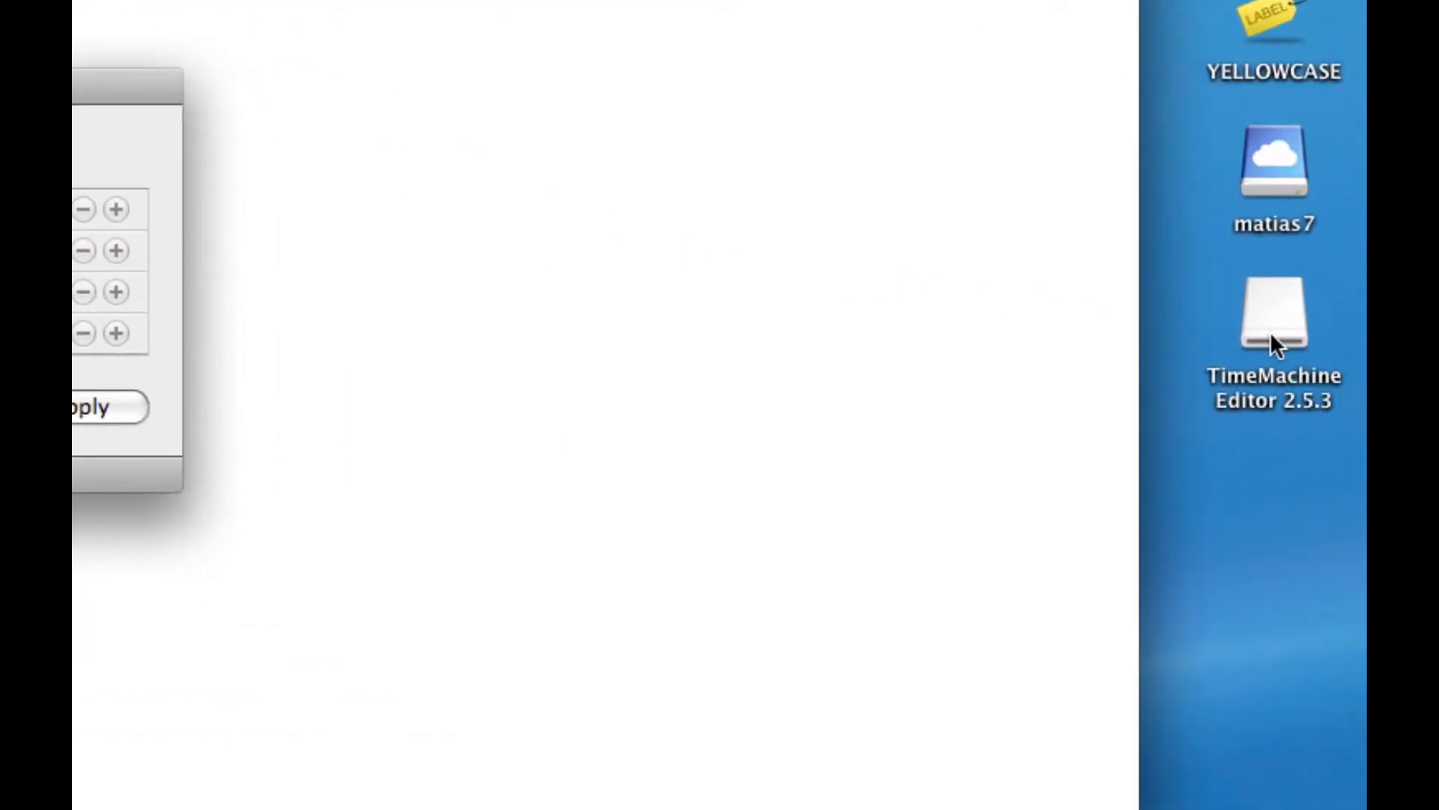
Step: Mount the TimeMachineEditor 2.5.3 volume and browse the Applications folder
double_click(1271, 318)
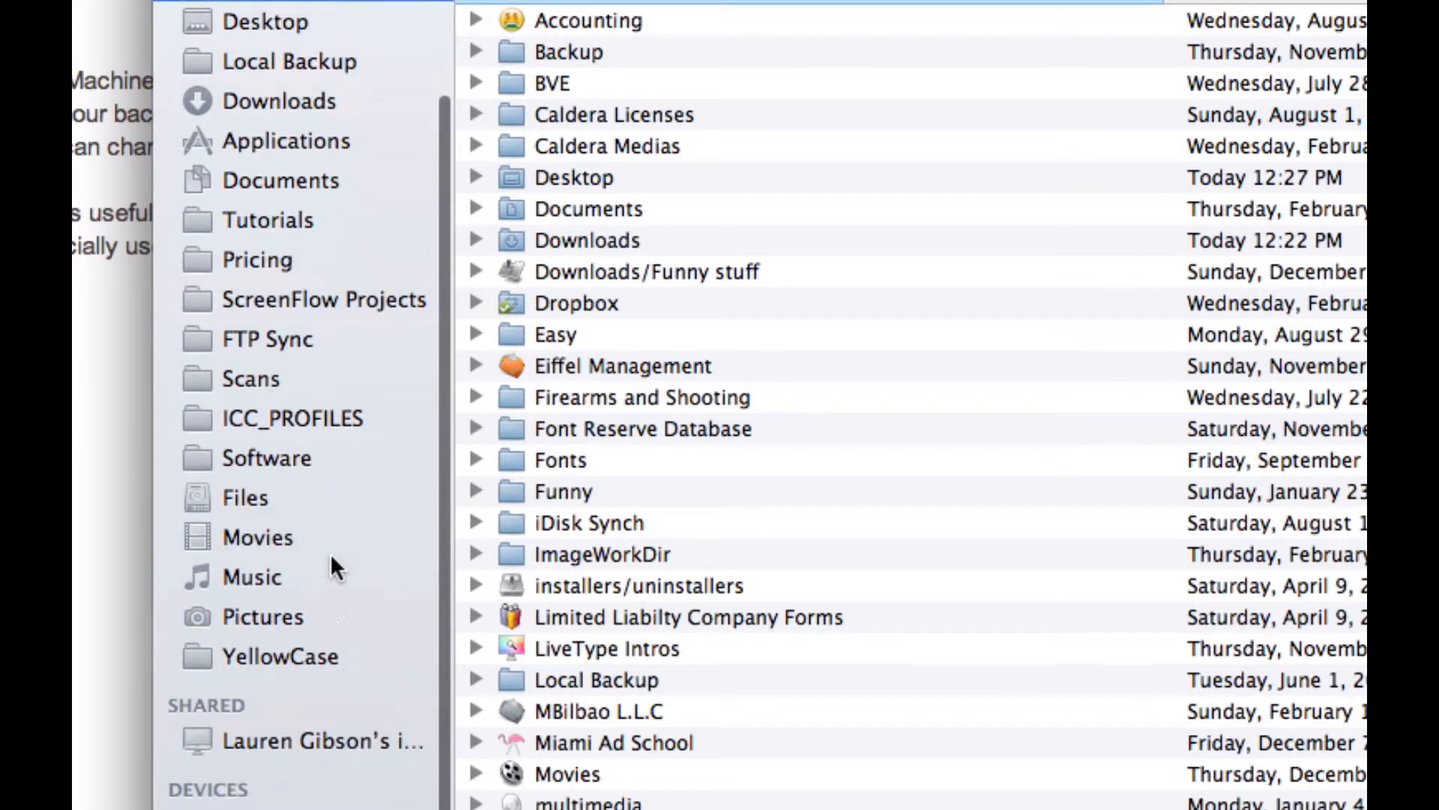
left_click(288, 141)
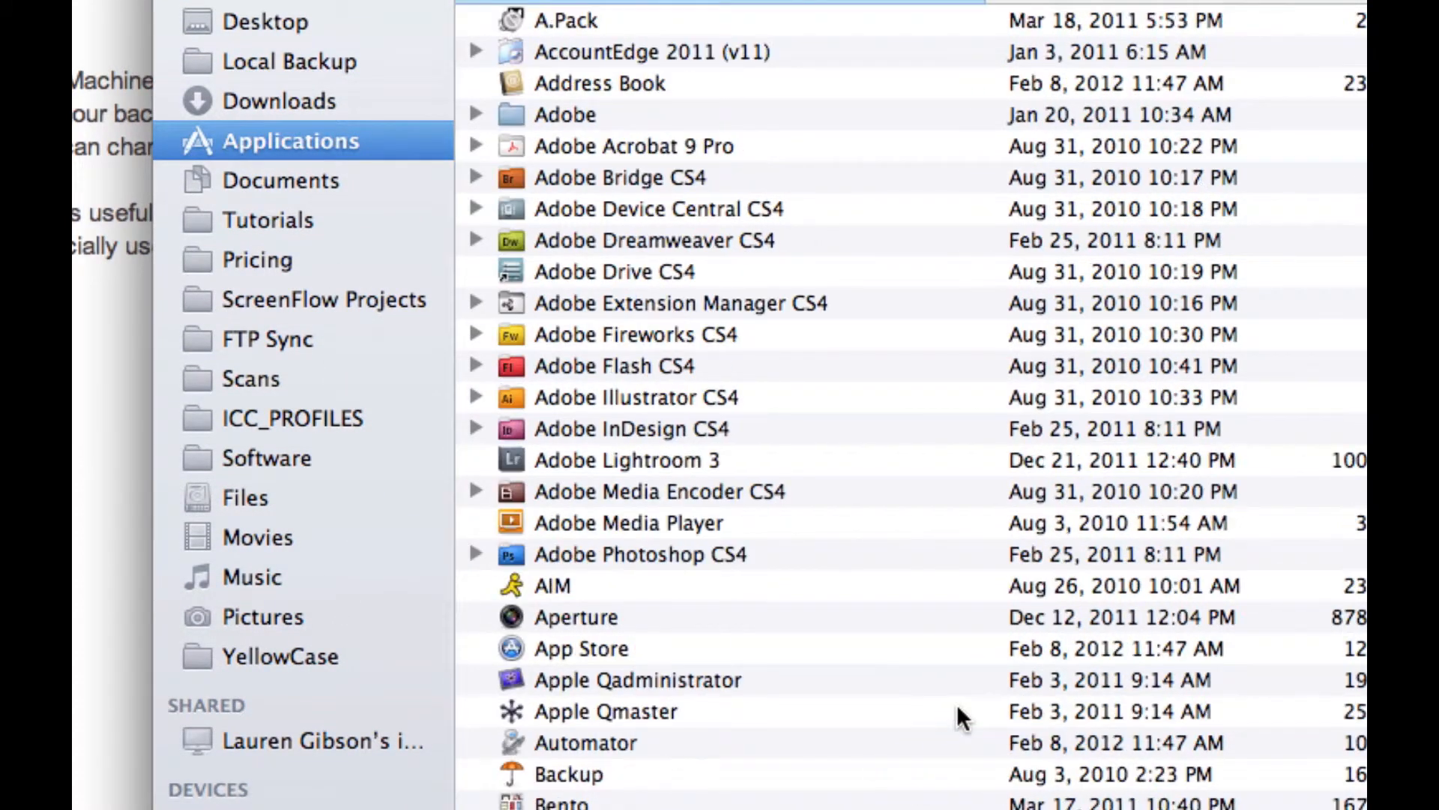
scroll("down", 3)
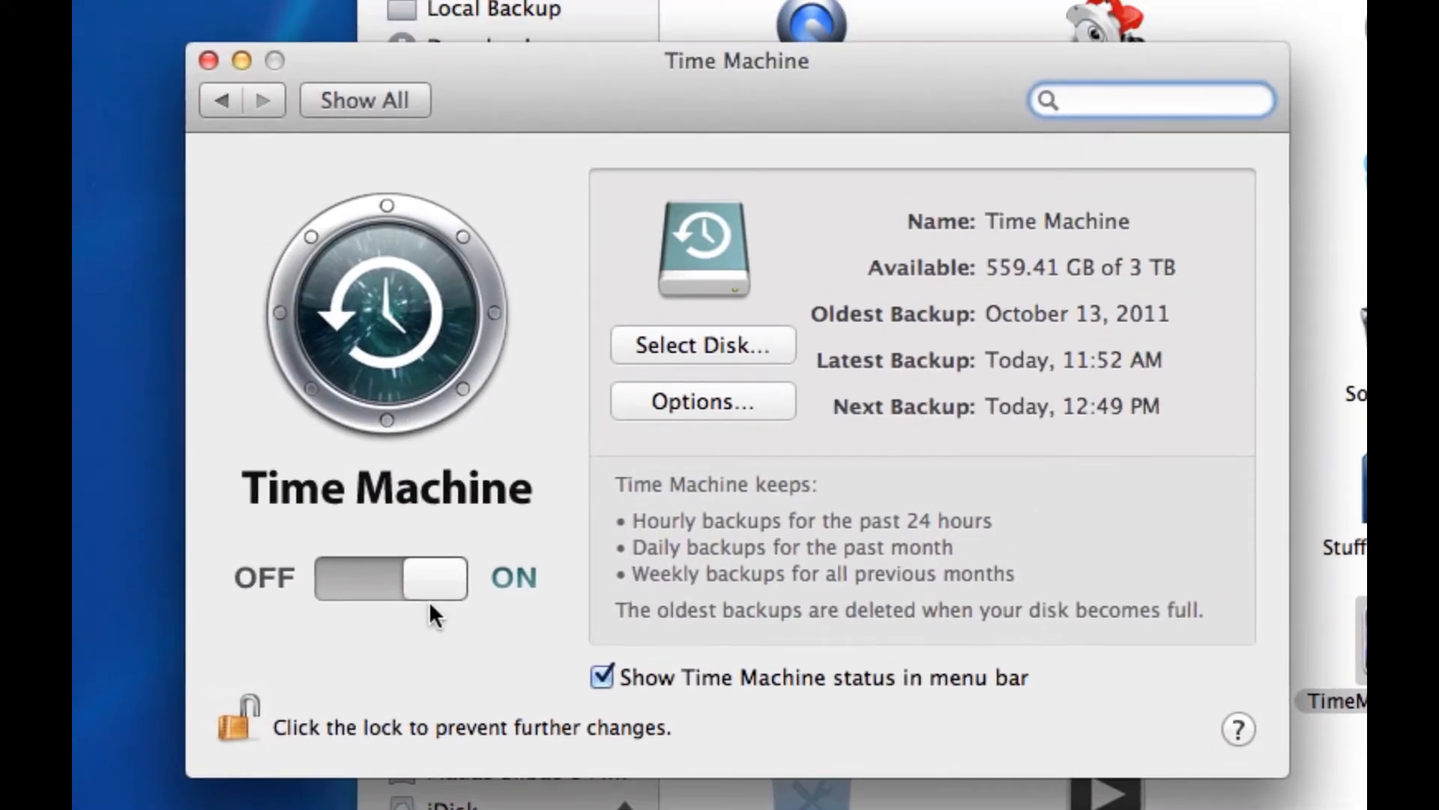
Step: Return to the Applications folder where TimeMachineEditor is installed
left_click(390, 579)
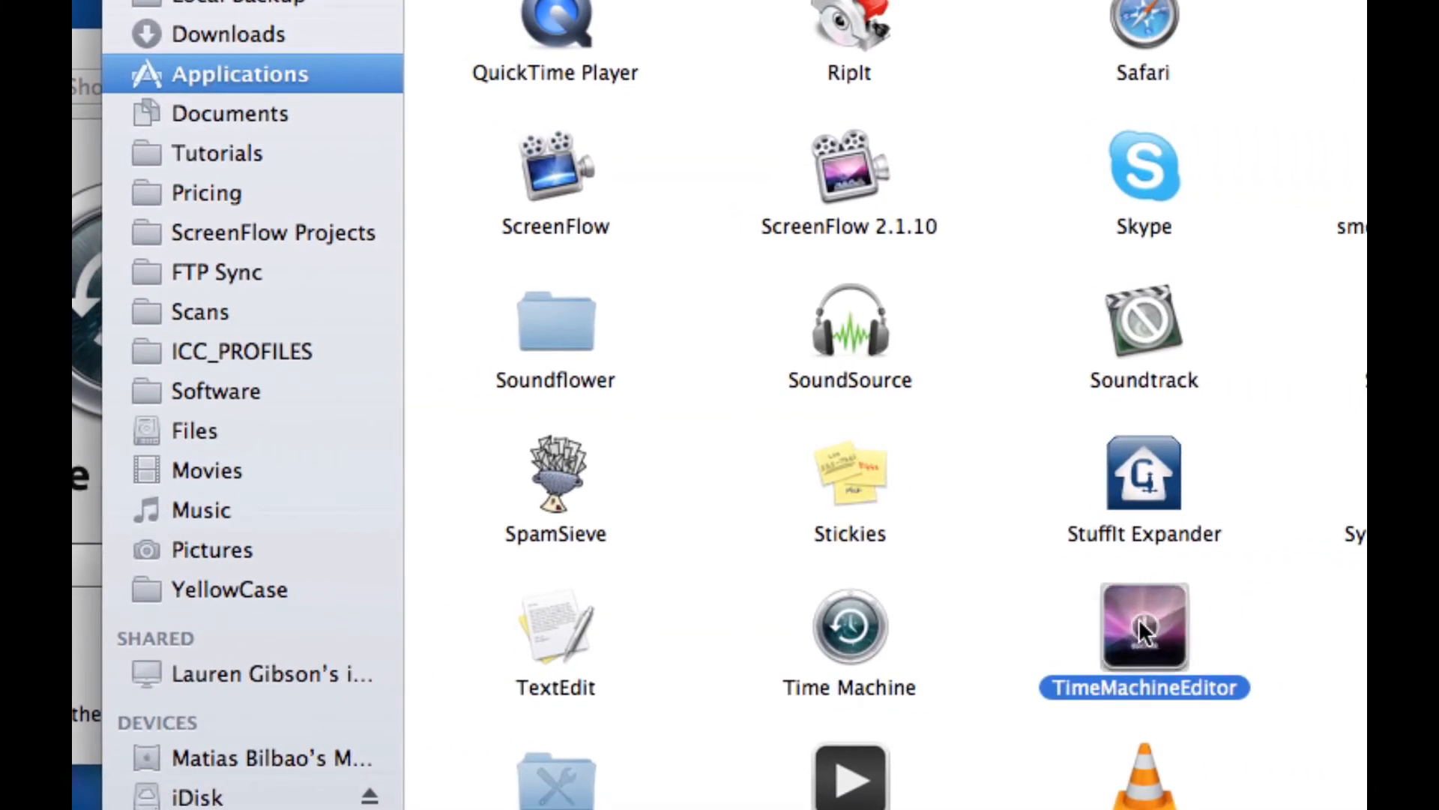
Step: Launch TimeMachineEditor and set a Calendar Intervals schedule running daily at 9:28 PM
double_click(1144, 634)
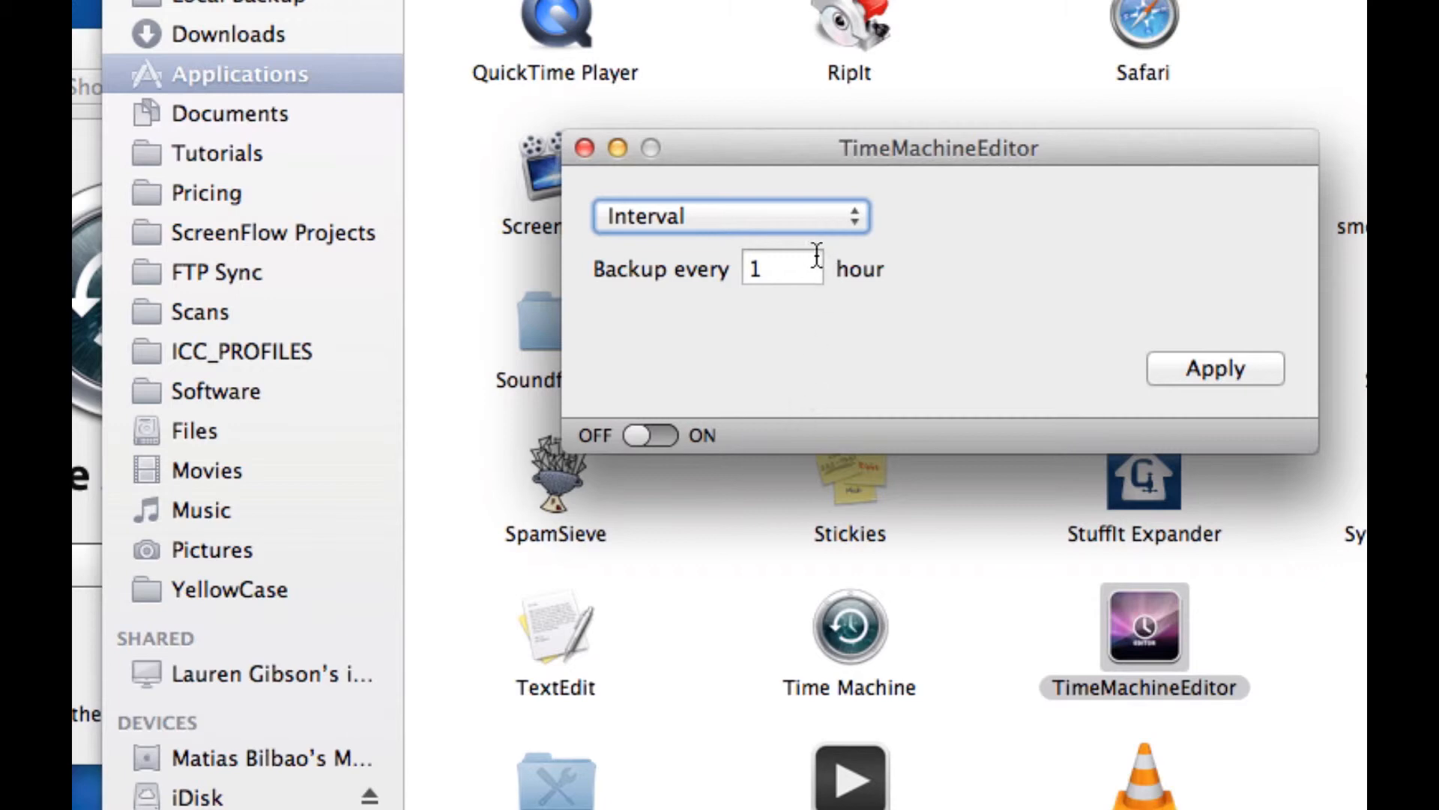
left_click(731, 217)
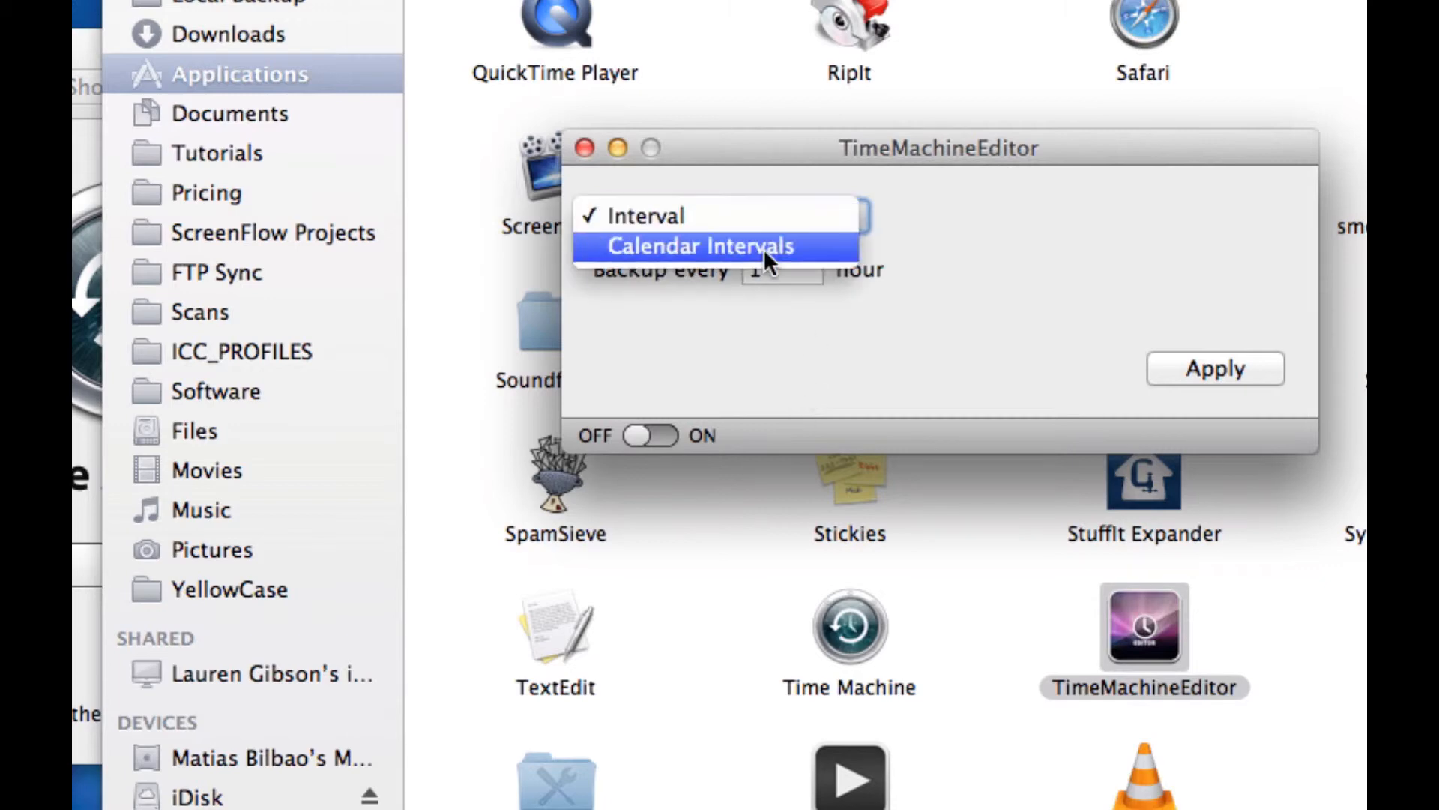
left_click(704, 244)
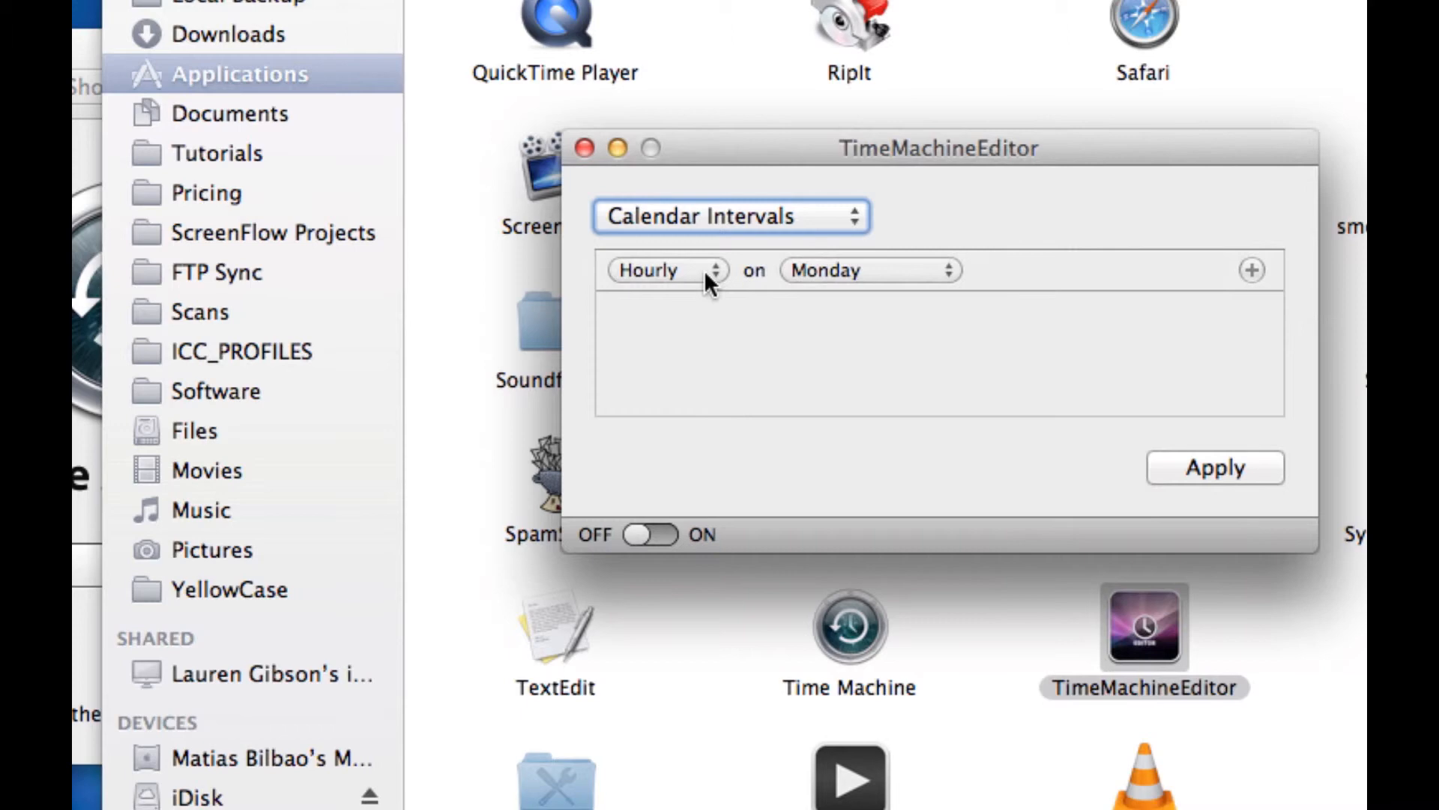
left_click(871, 270)
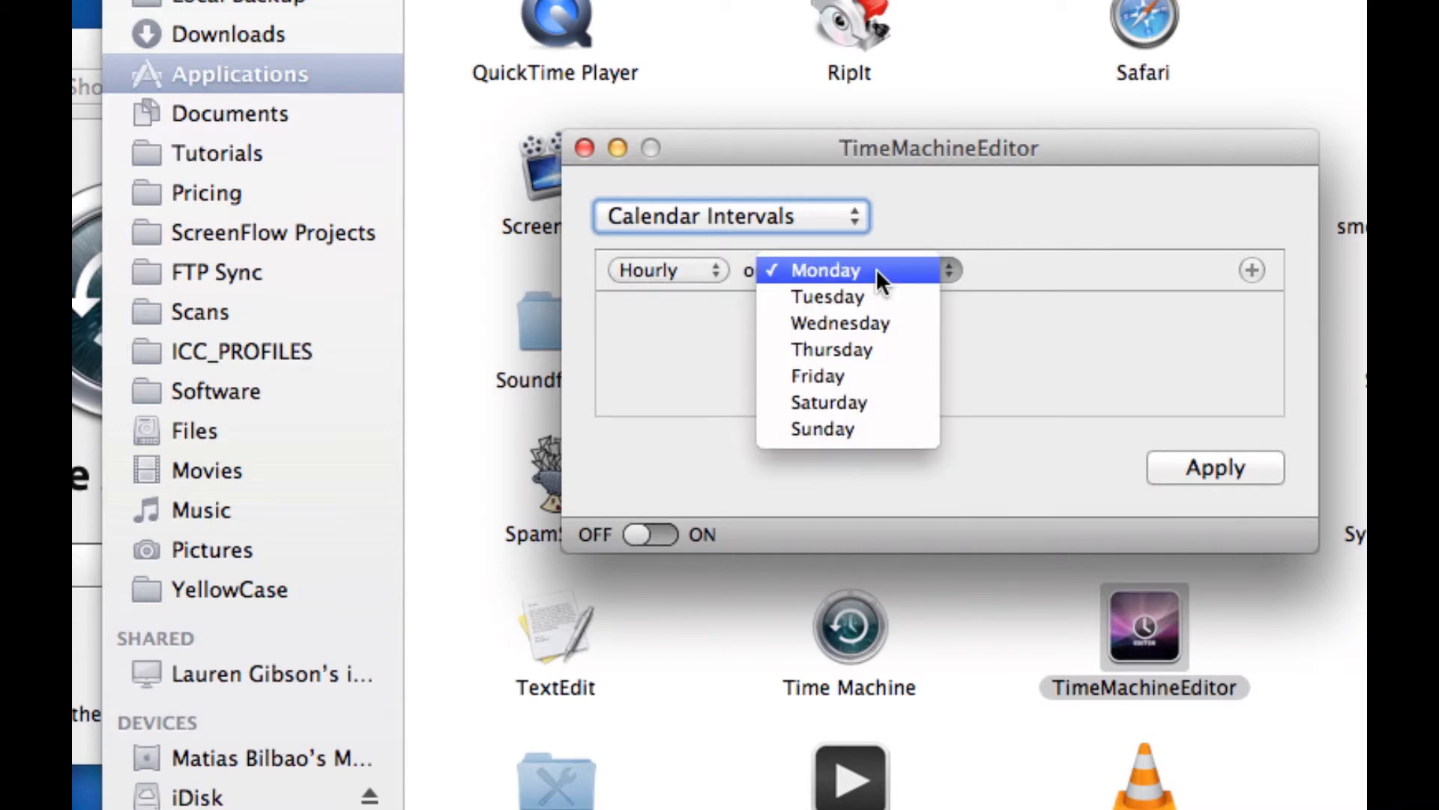
left_click(669, 270)
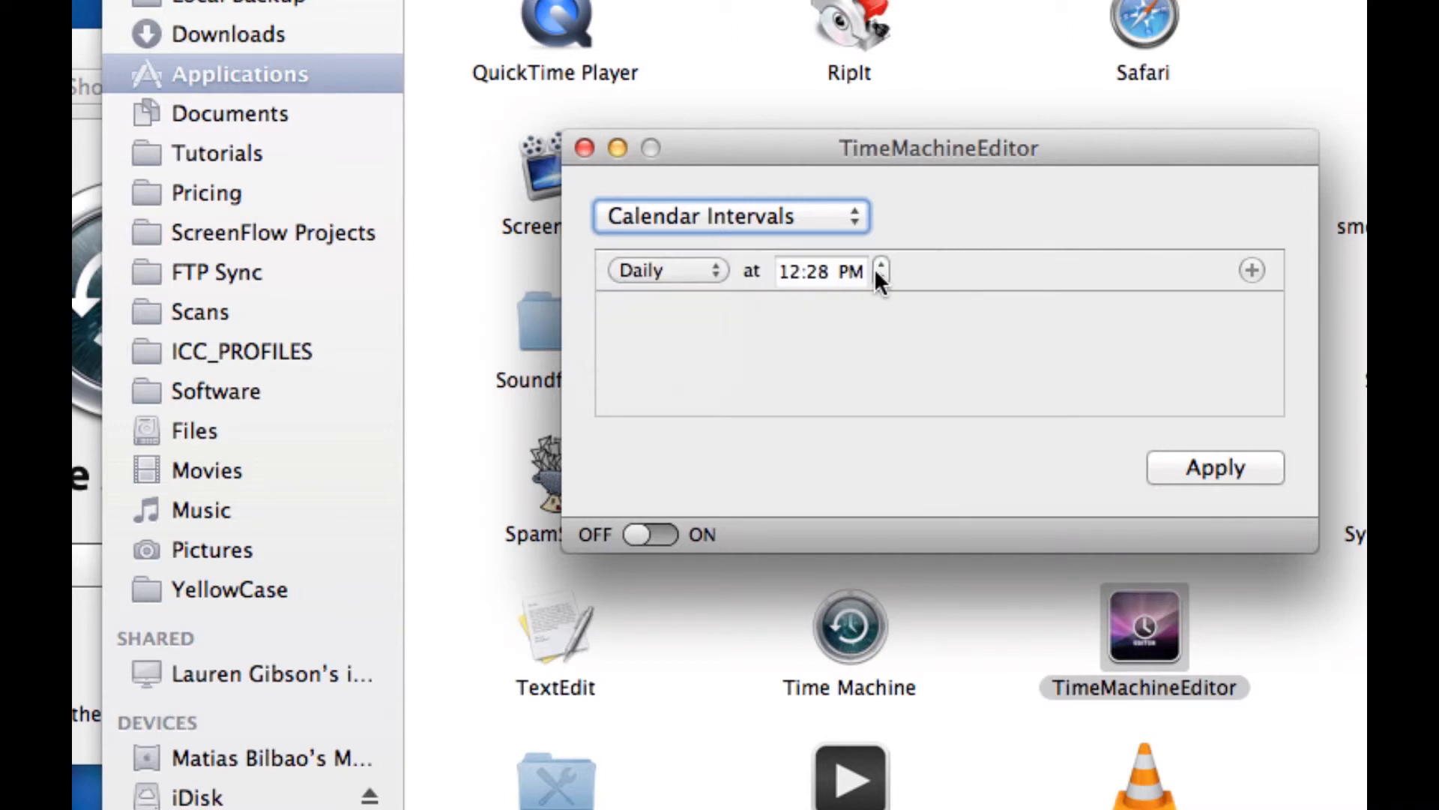
left_click(882, 267)
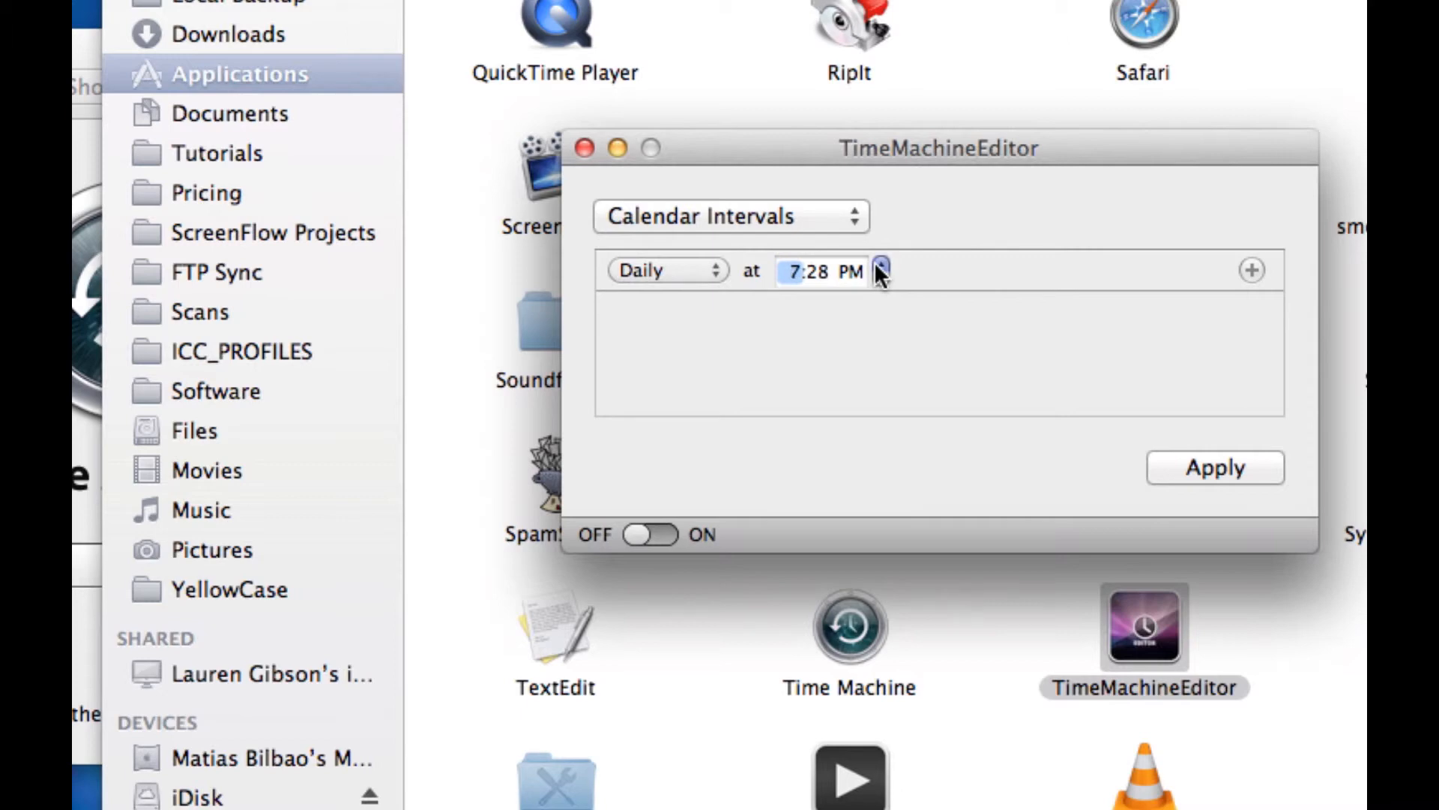
left_click(880, 264)
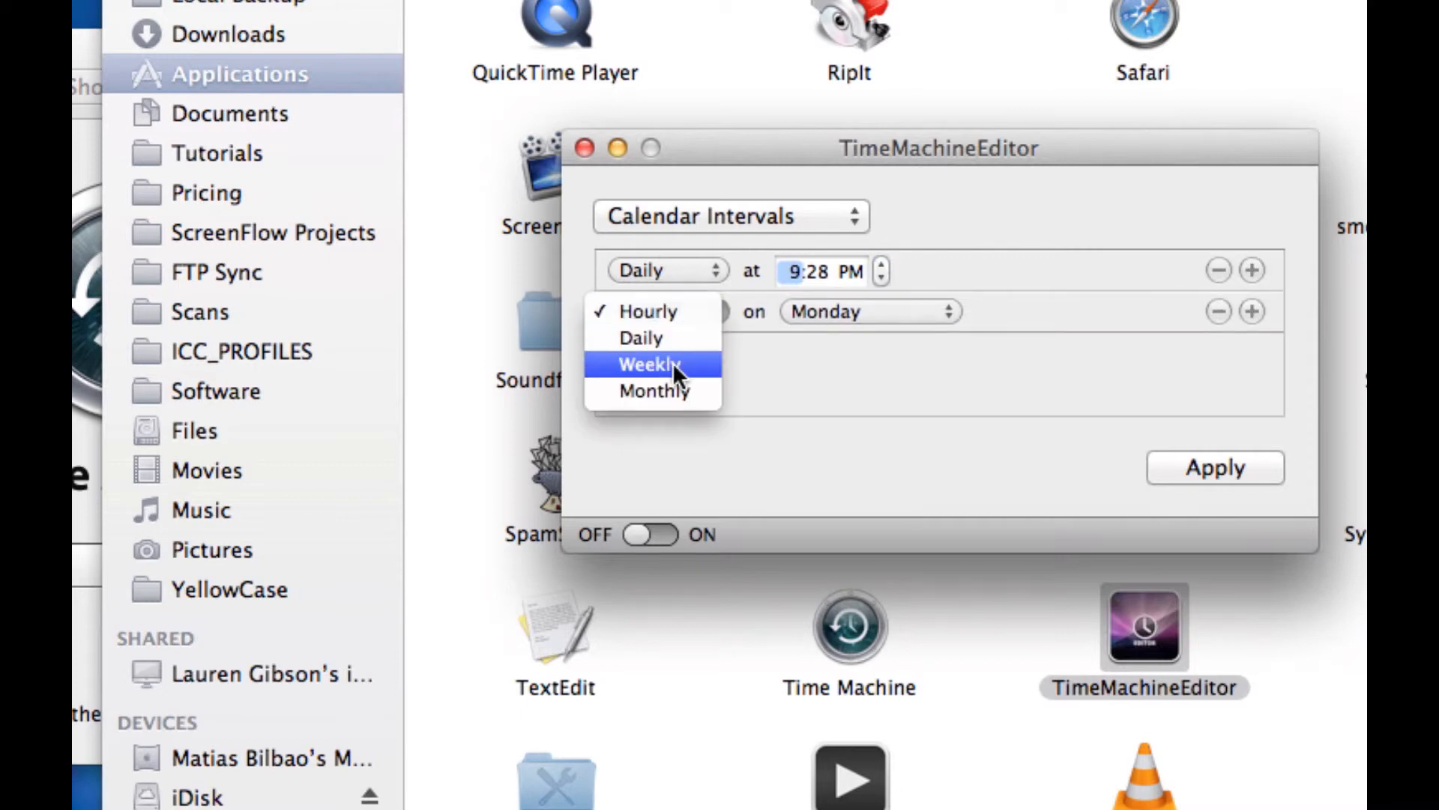
Step: Set the second schedule entry to weekly on Sunday at 12:28 AM
left_click(871, 312)
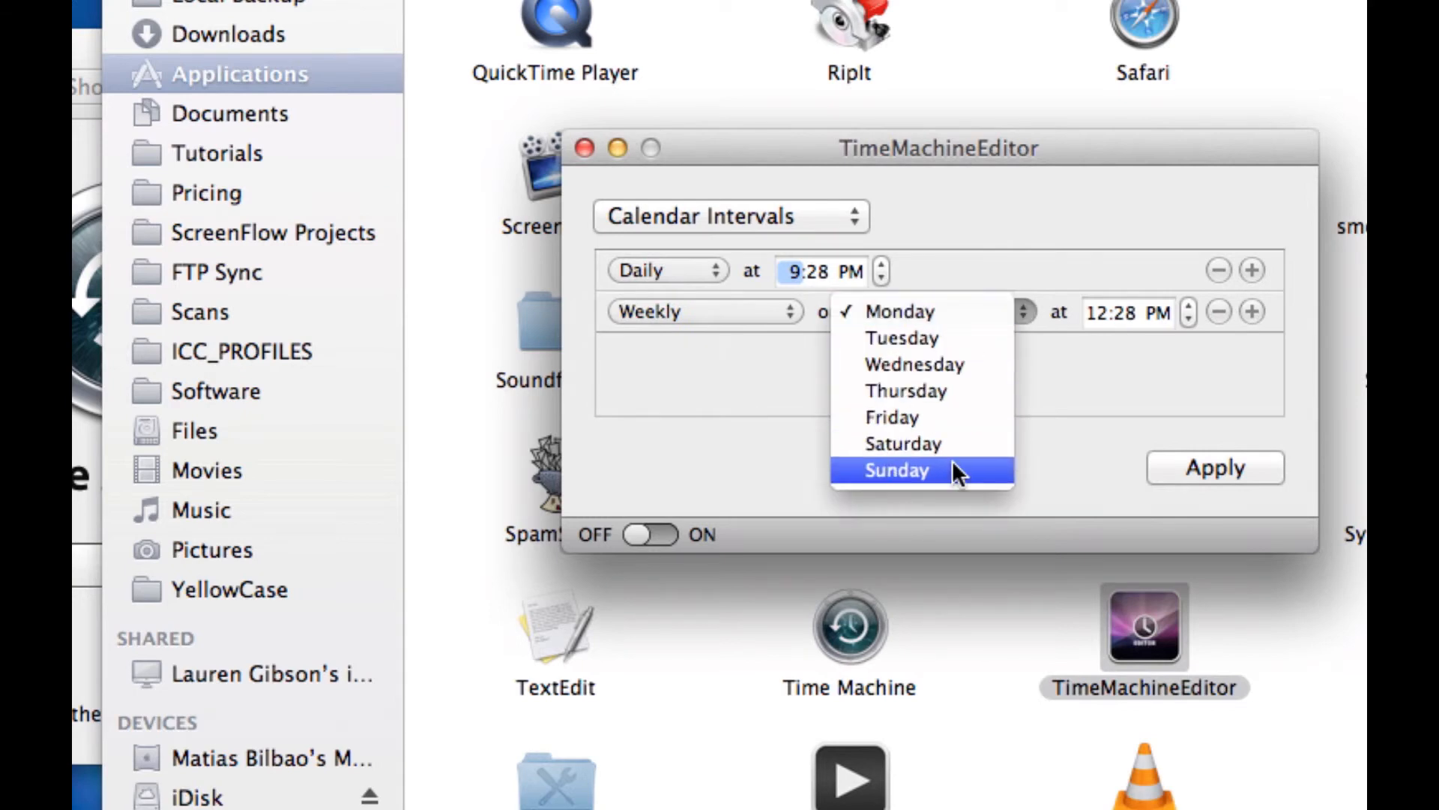
left_click(895, 470)
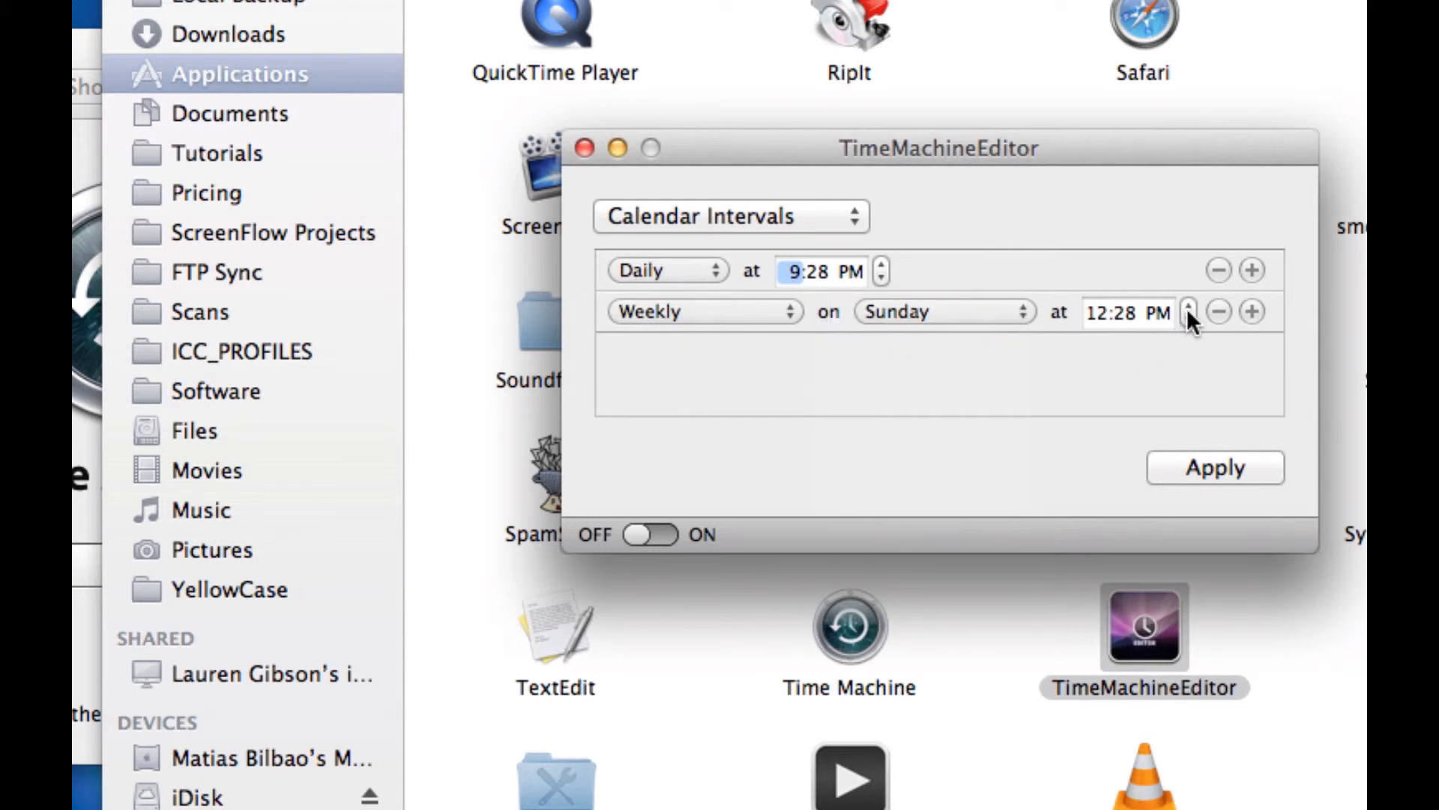
left_click(1189, 306)
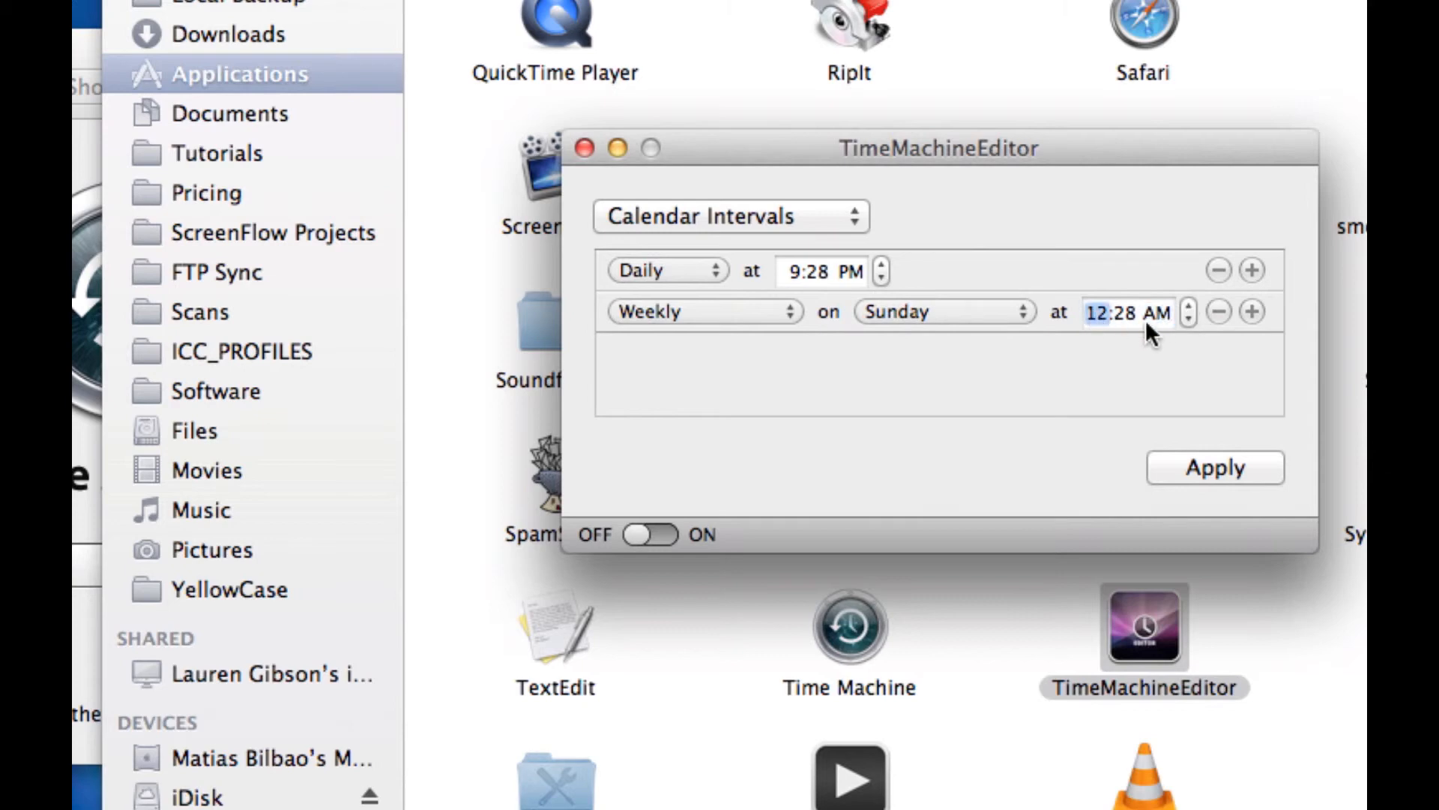
mouse_move(1012, 327)
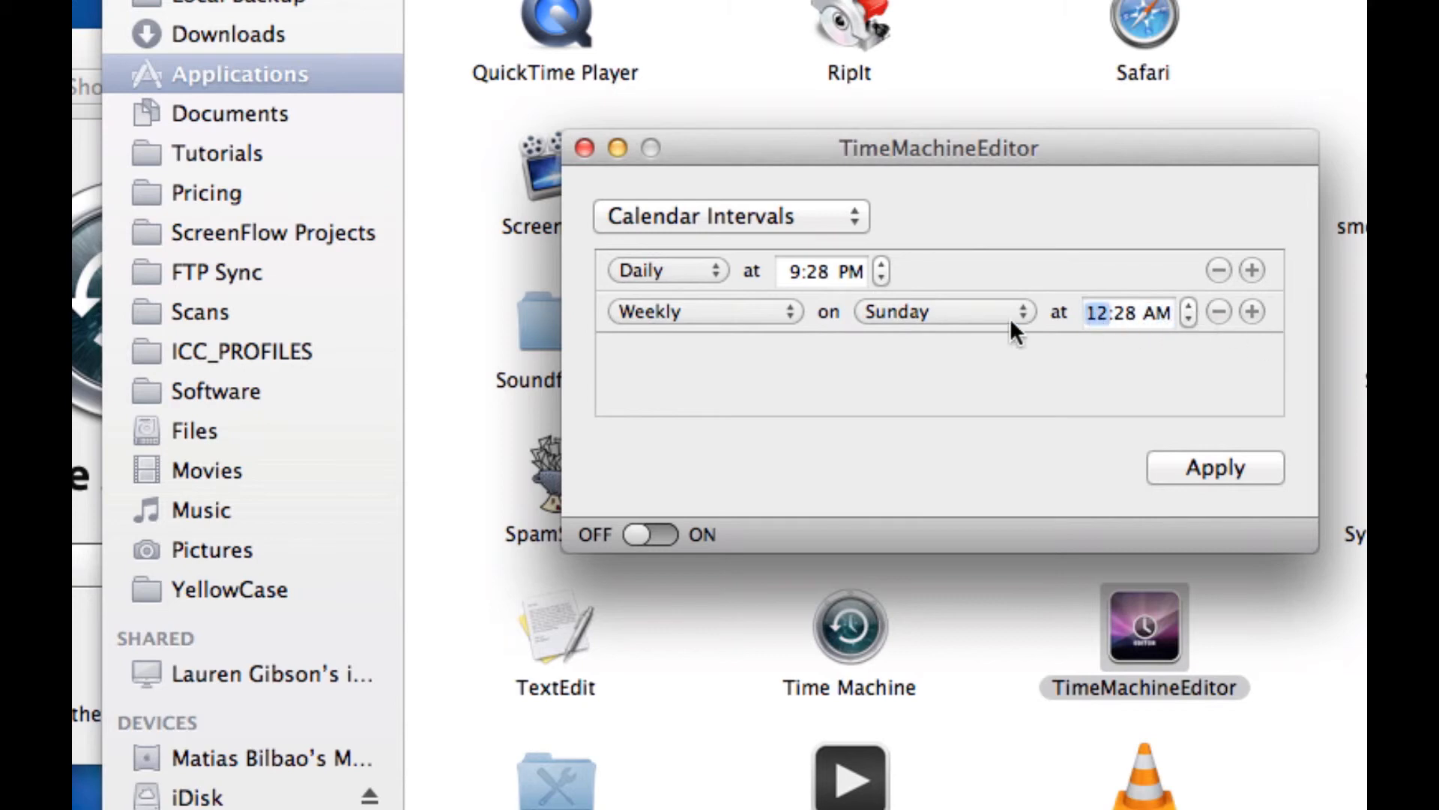
Step: Add then remove an extra Hourly entry, and apply the daily and weekly schedule
left_click(1249, 309)
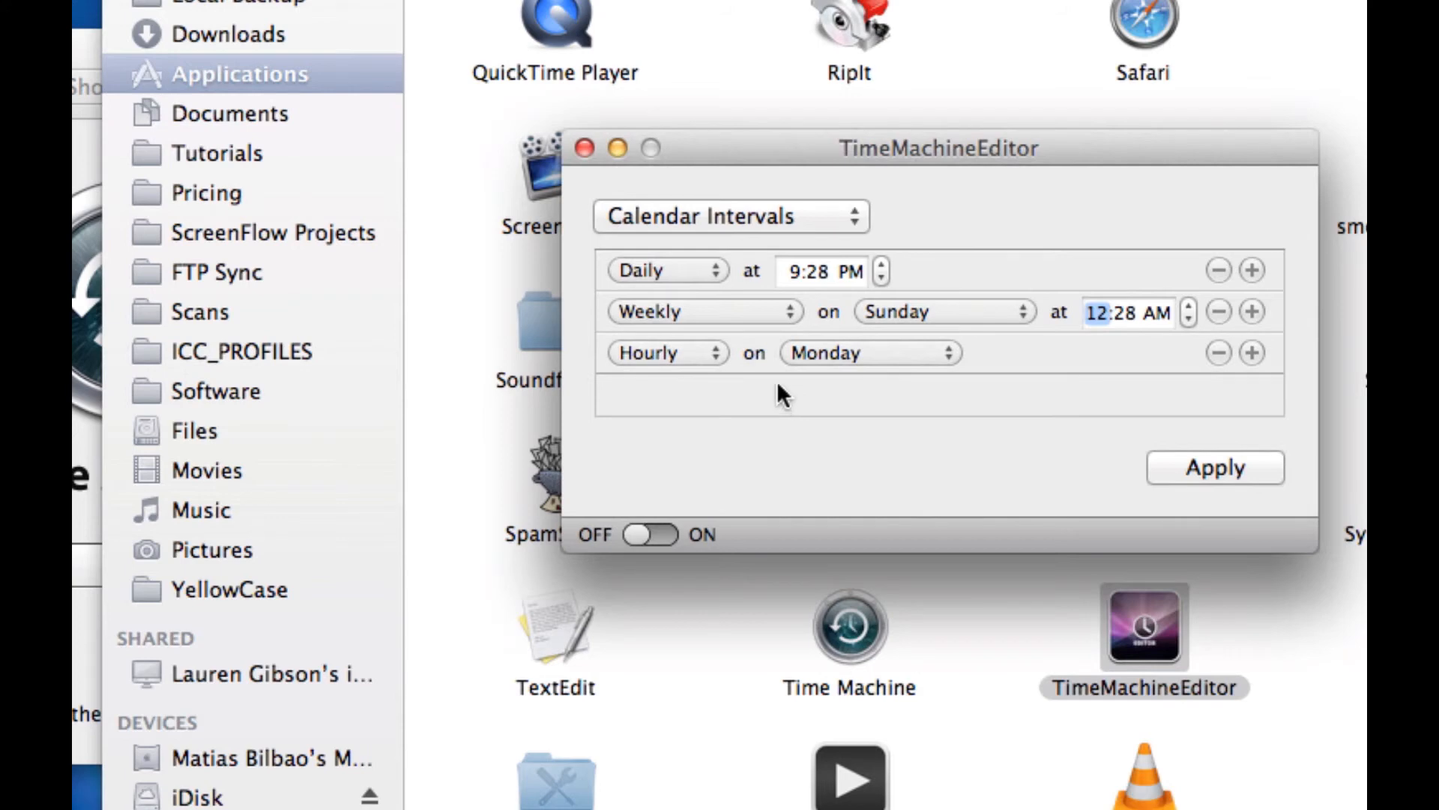
left_click(665, 353)
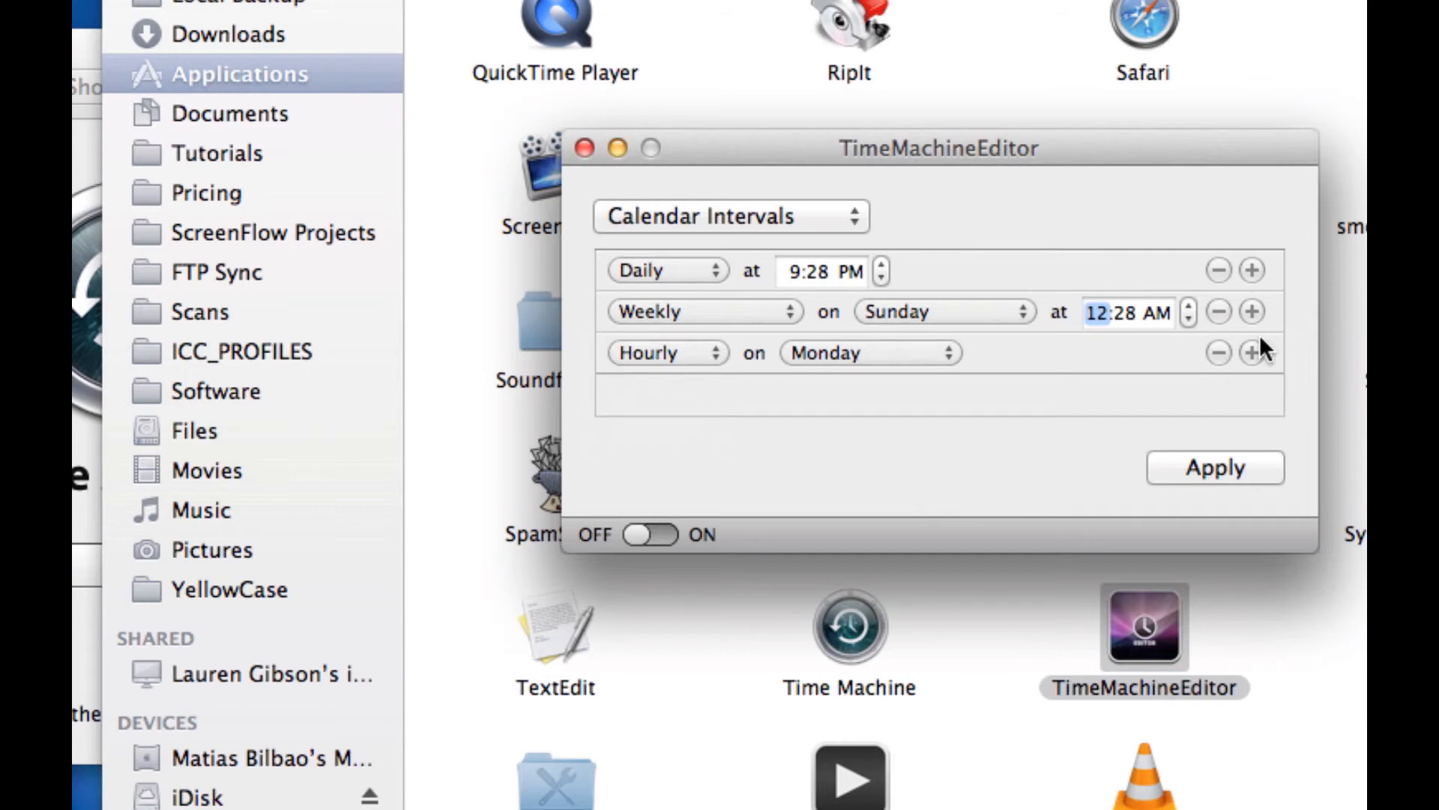
left_click(1215, 353)
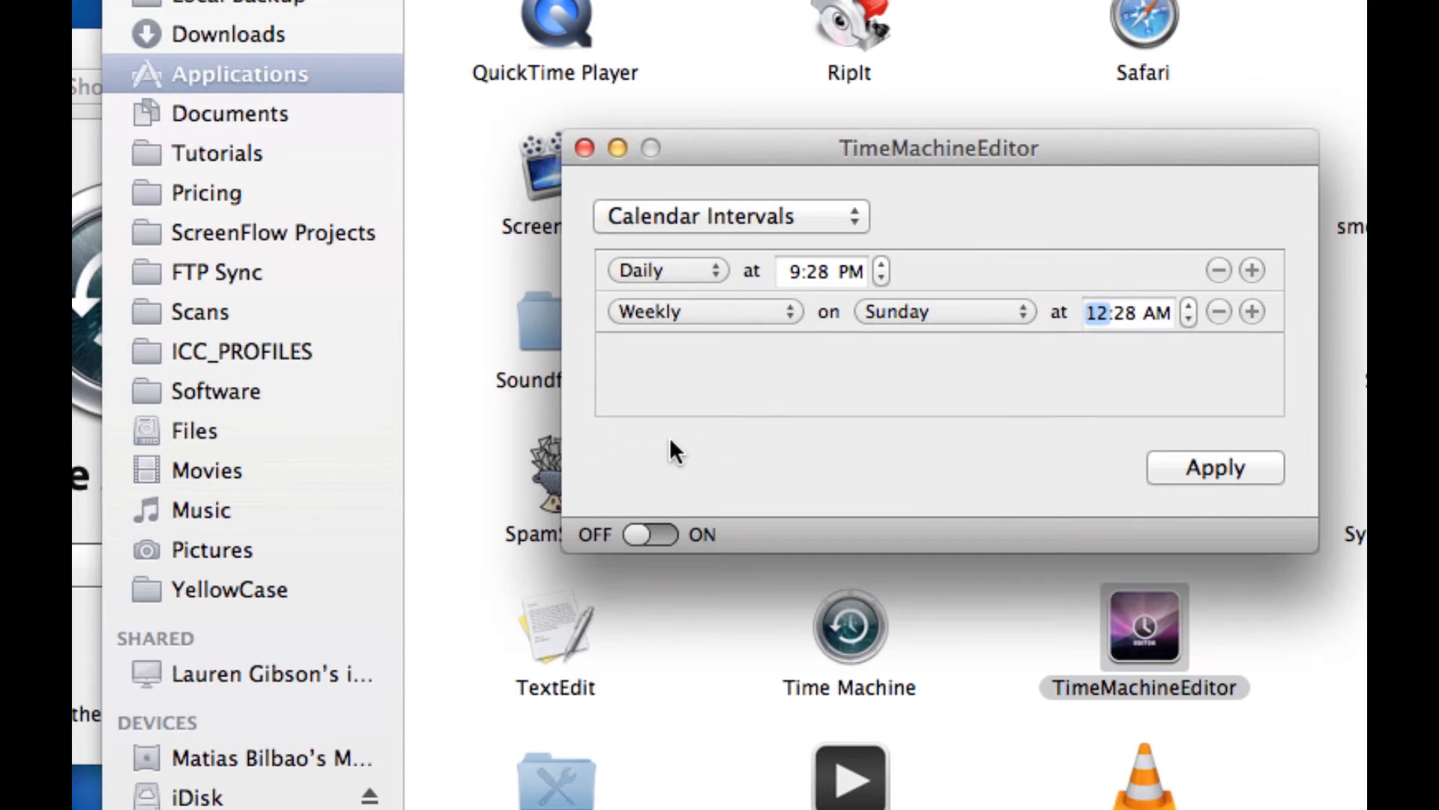
left_click(1214, 467)
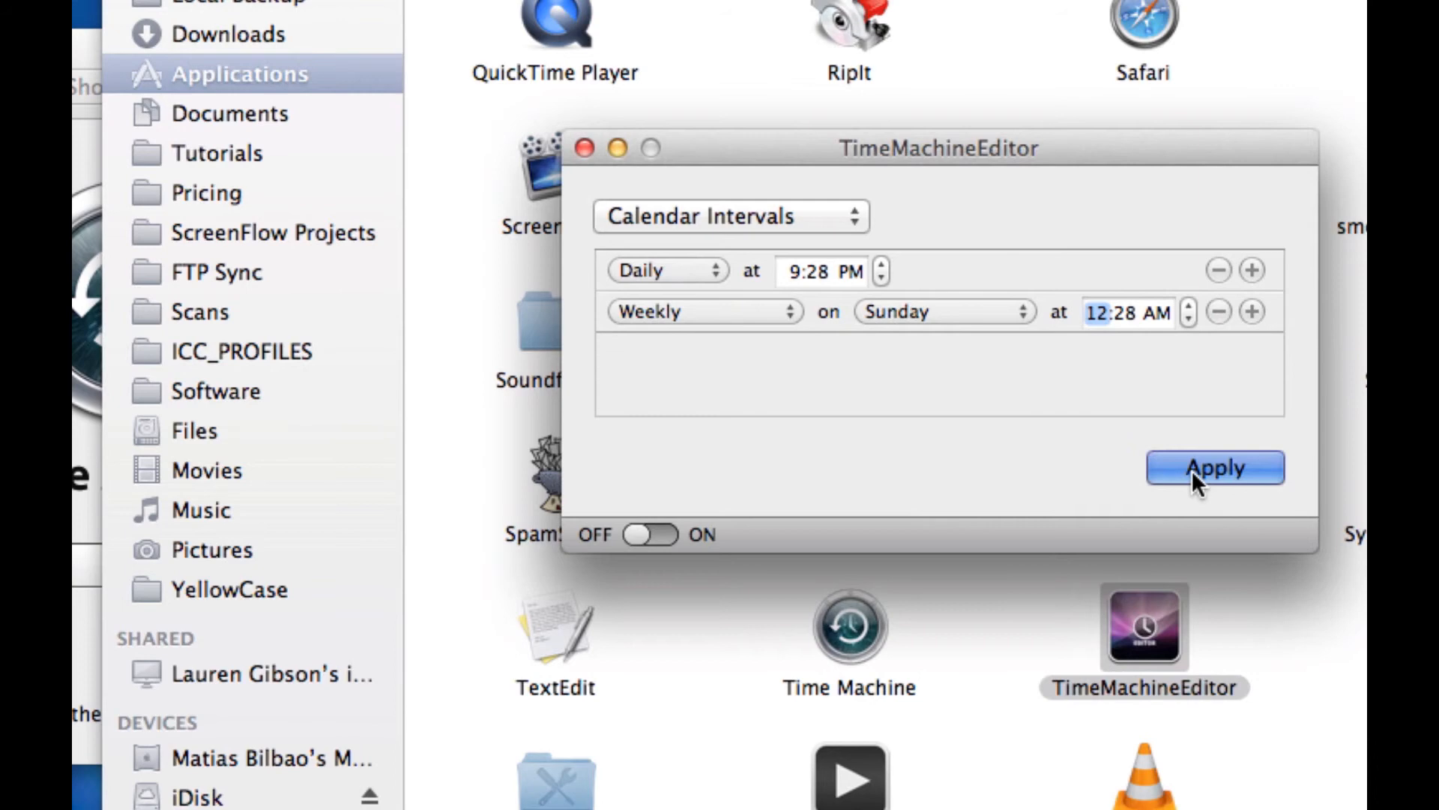
Step: Authorise the schedule change with the admin password and dismiss the success message
left_click(1214, 468)
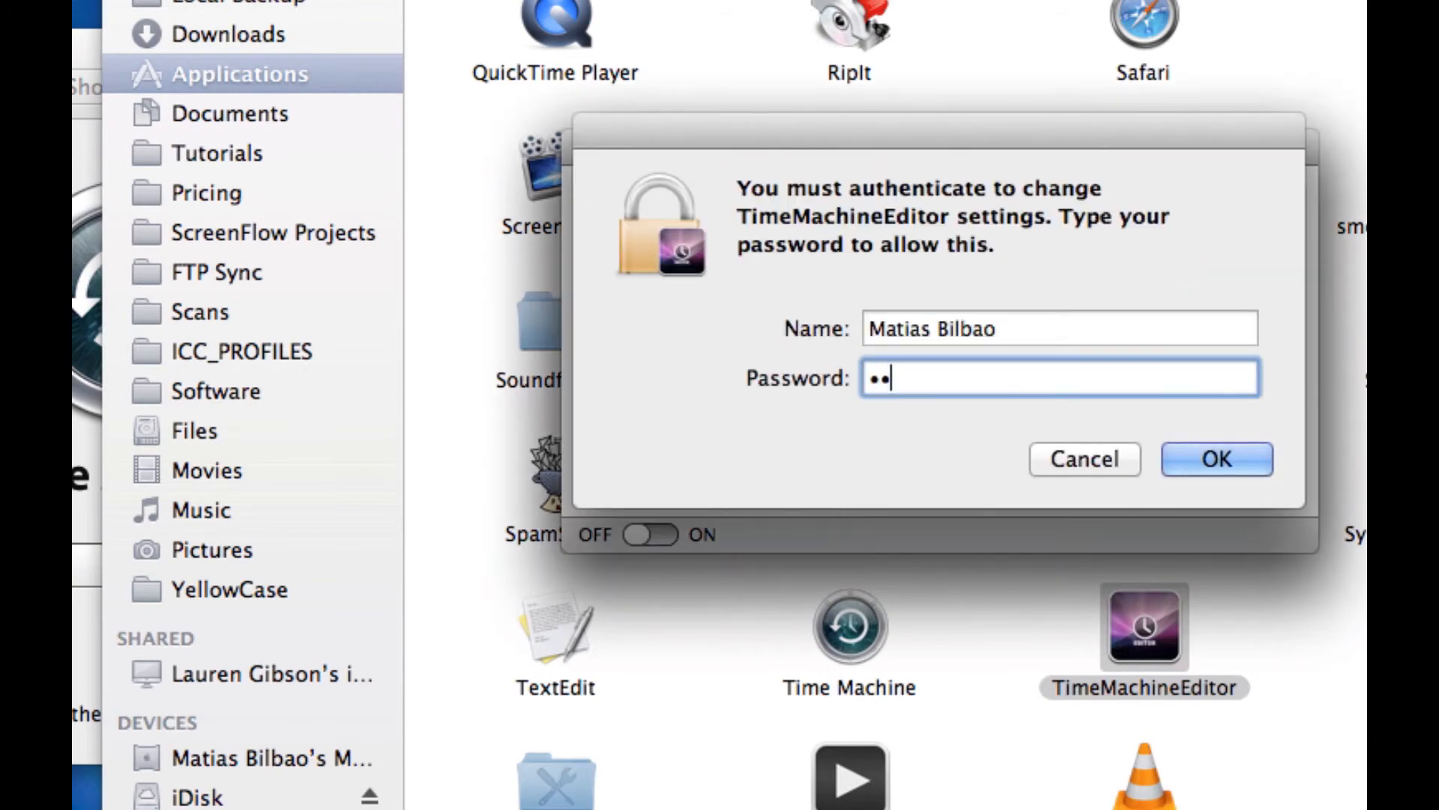
type("••••")
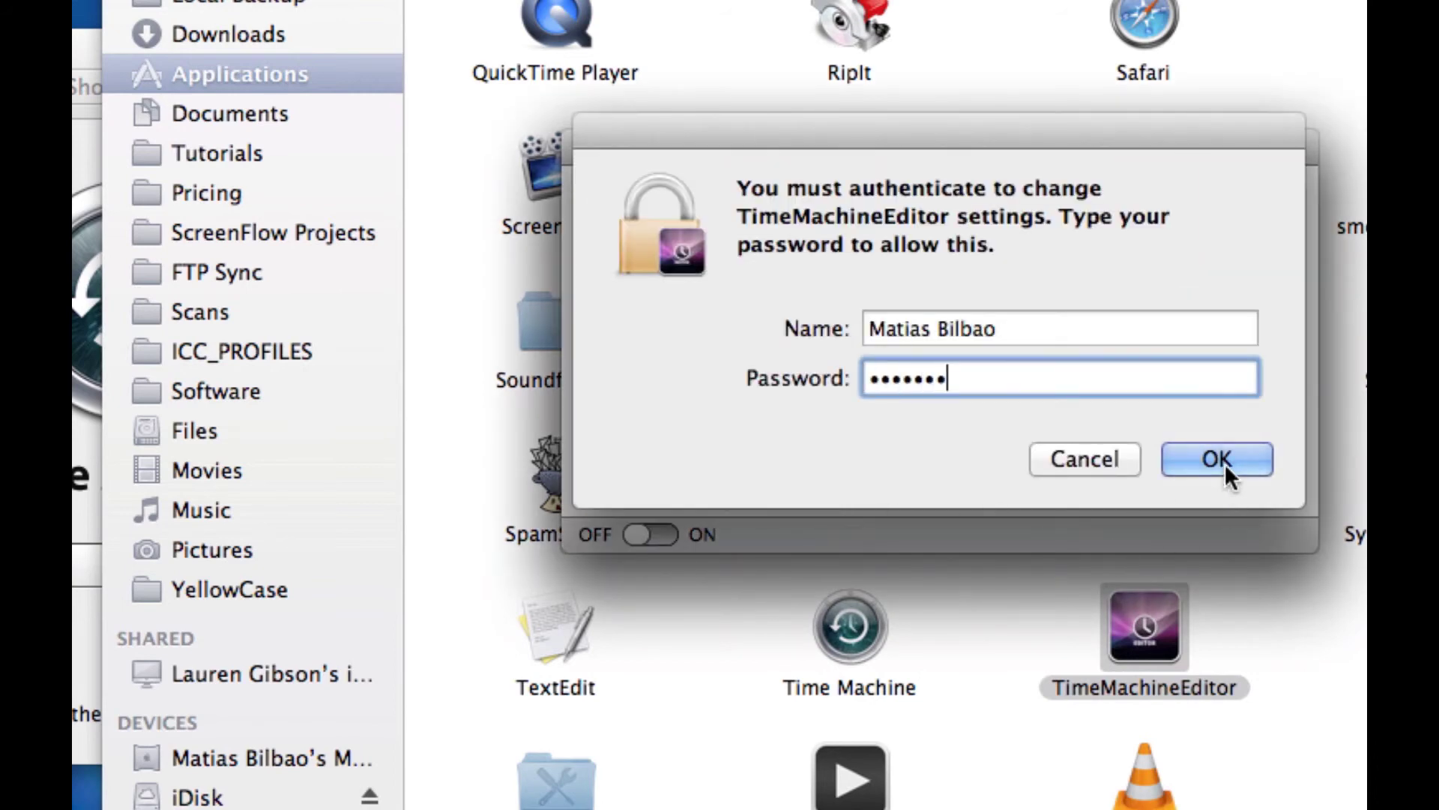
left_click(1218, 459)
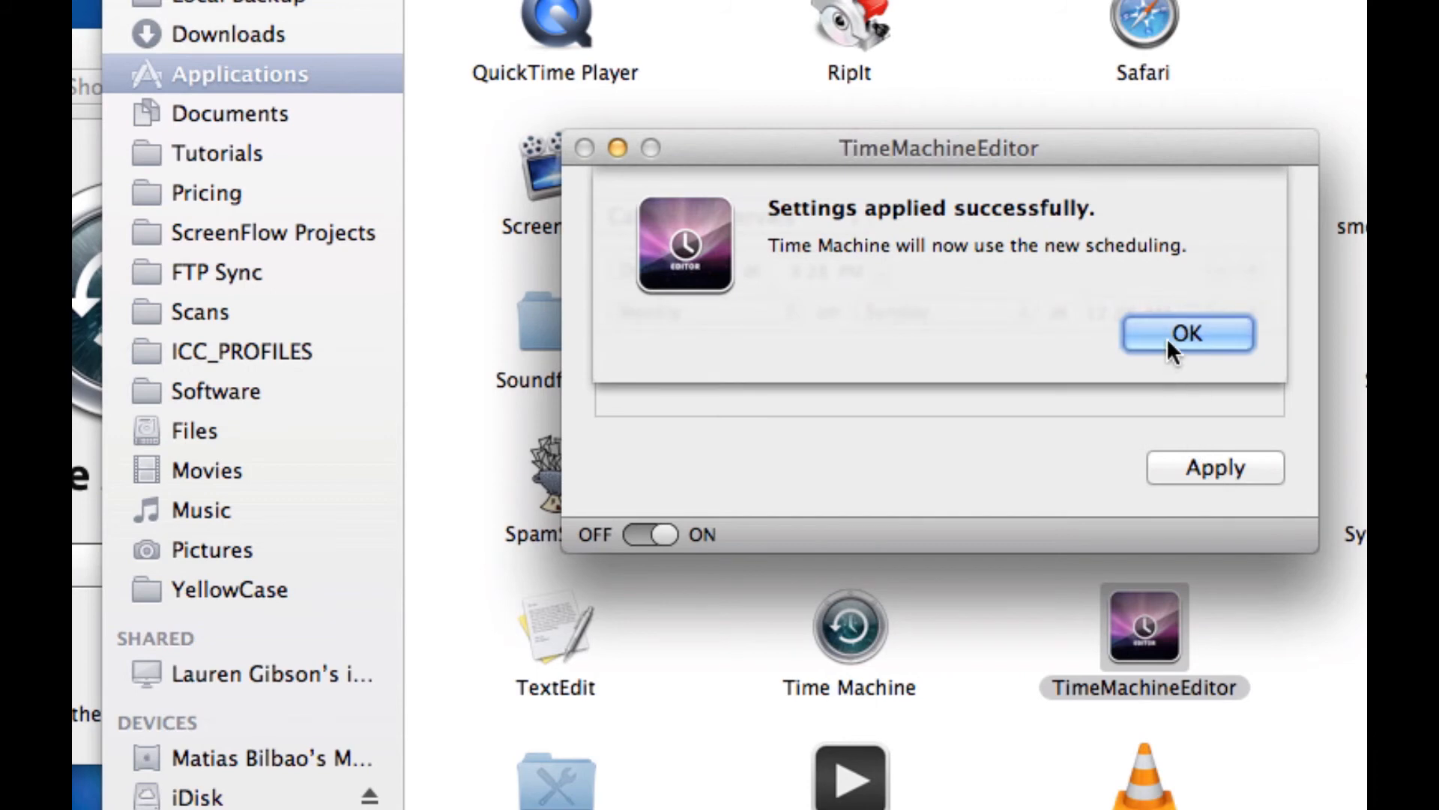
left_click(1182, 333)
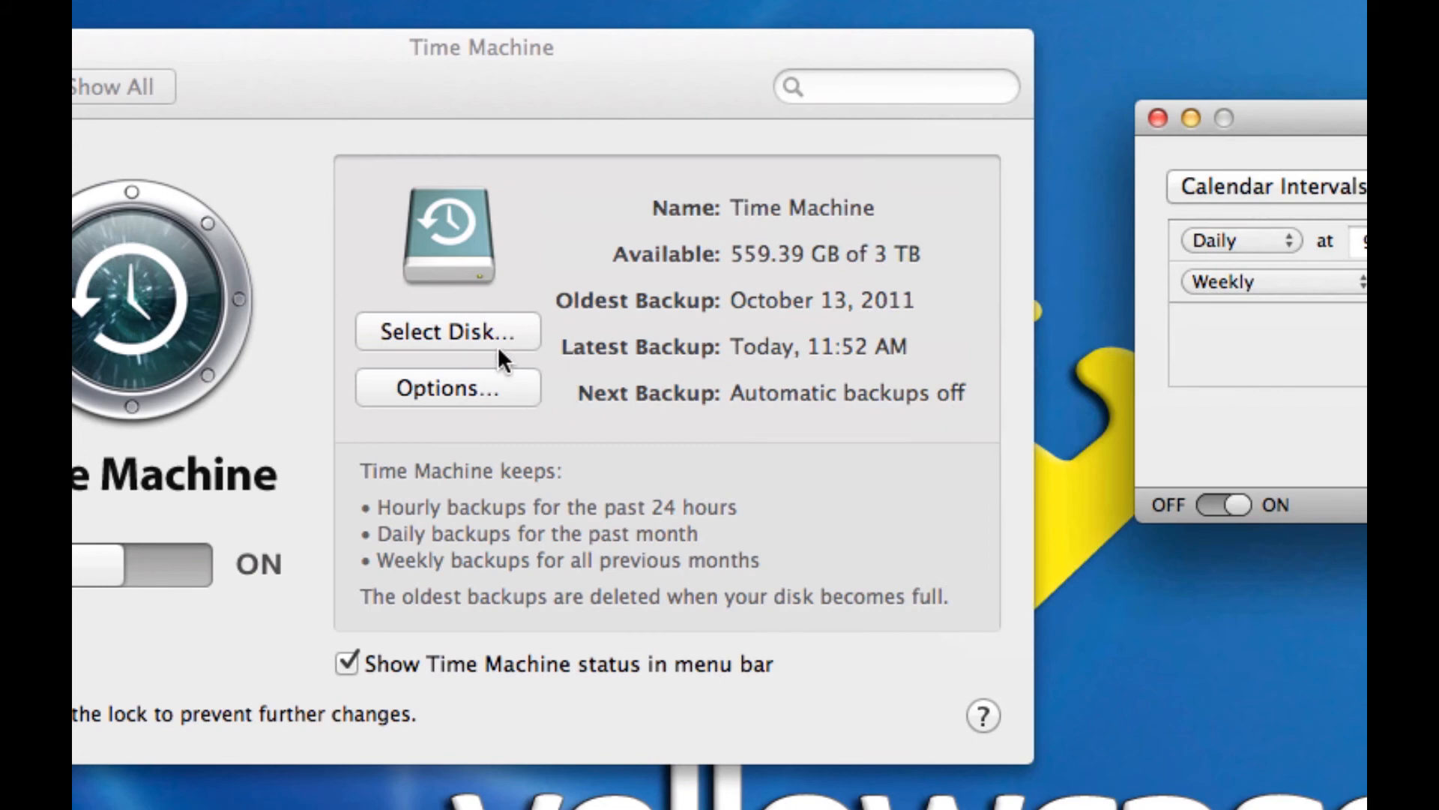
mouse_move(376, 331)
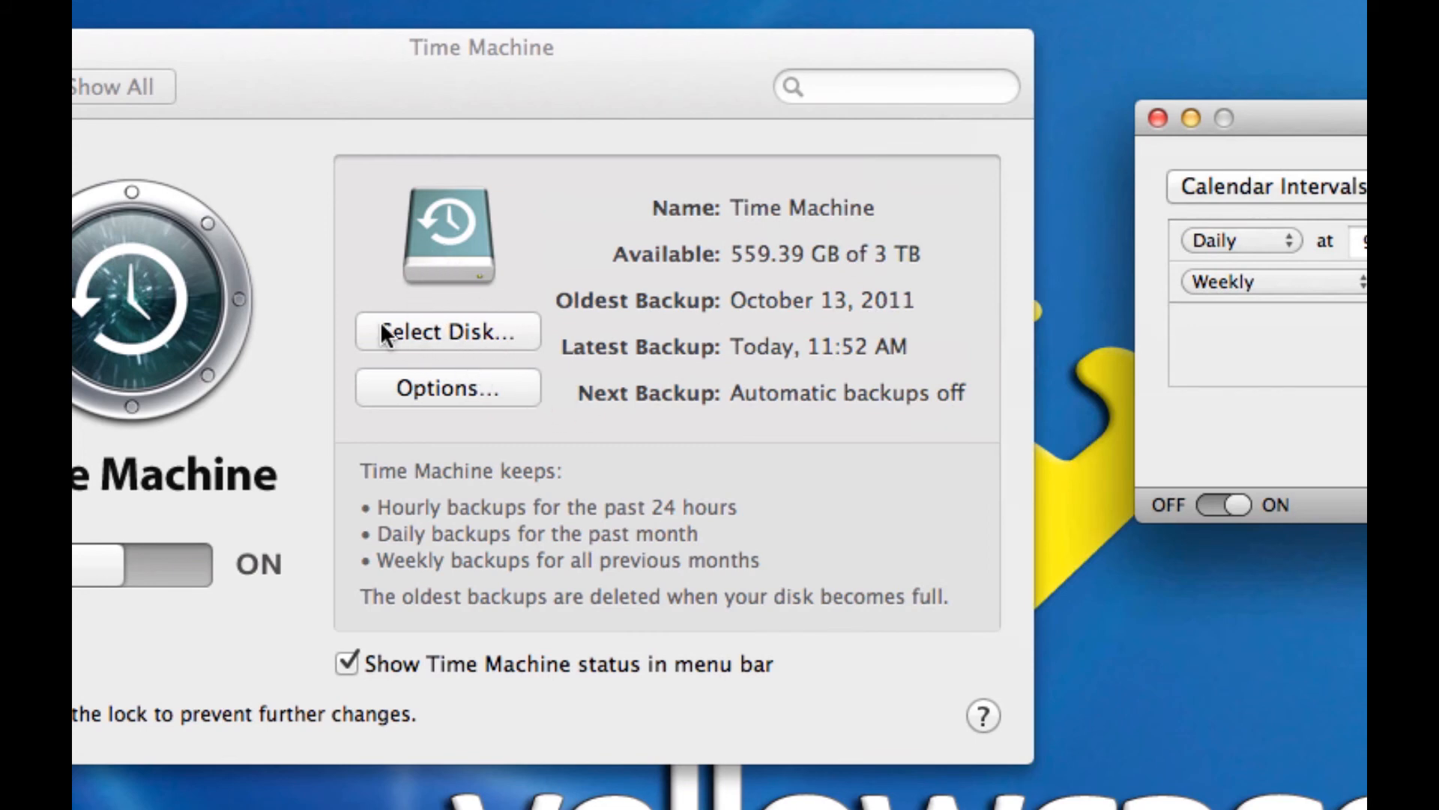
mouse_move(485, 218)
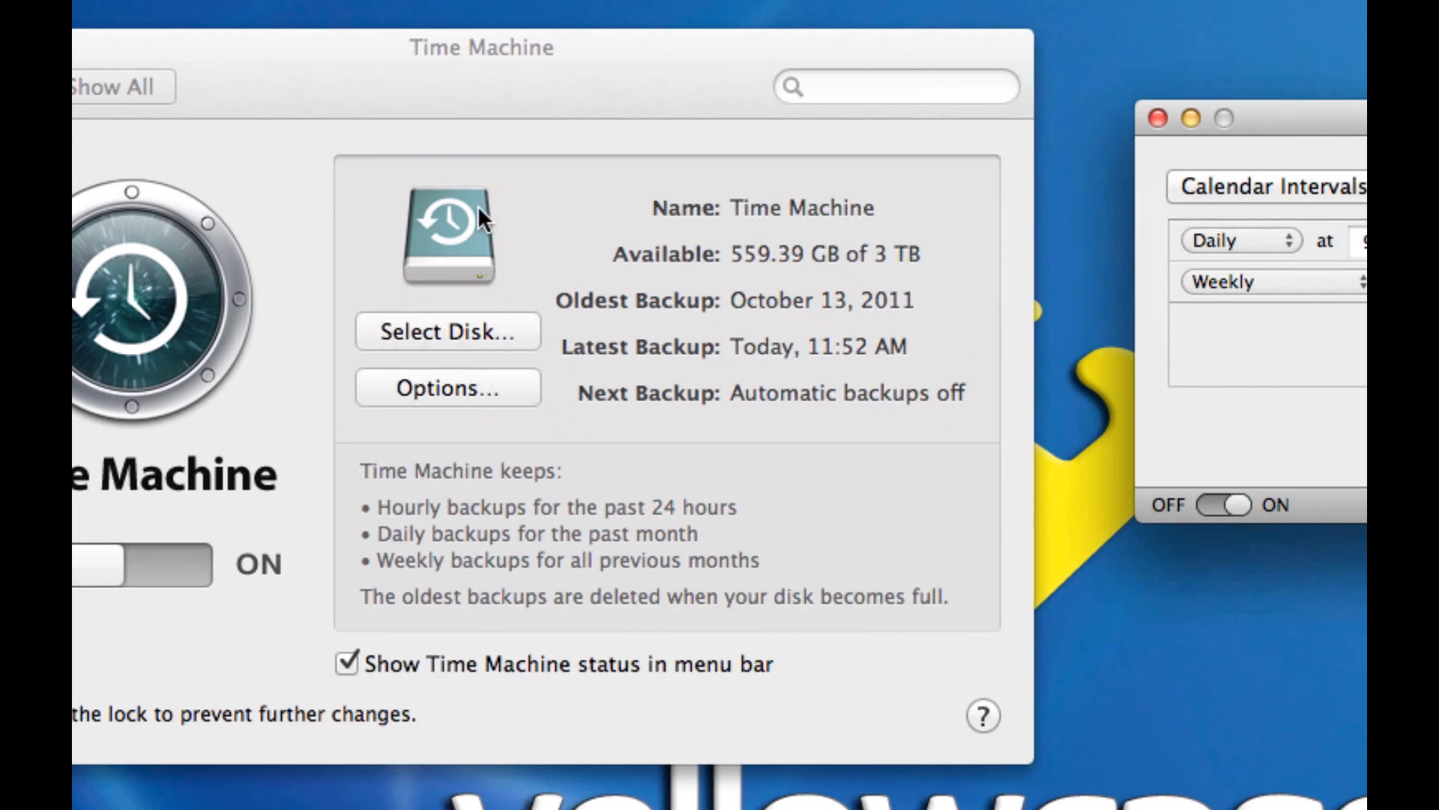
mouse_move(479, 411)
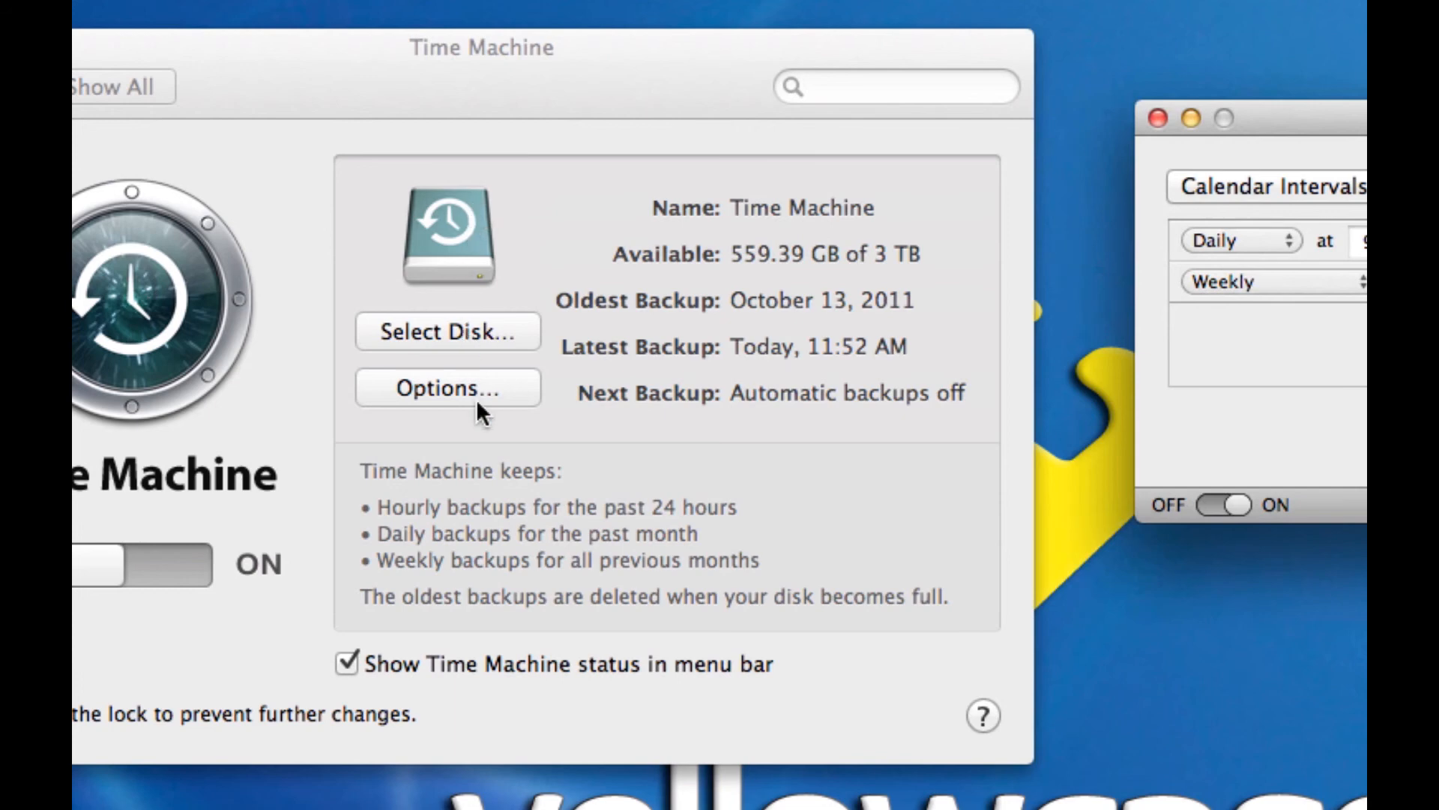
mouse_move(494, 410)
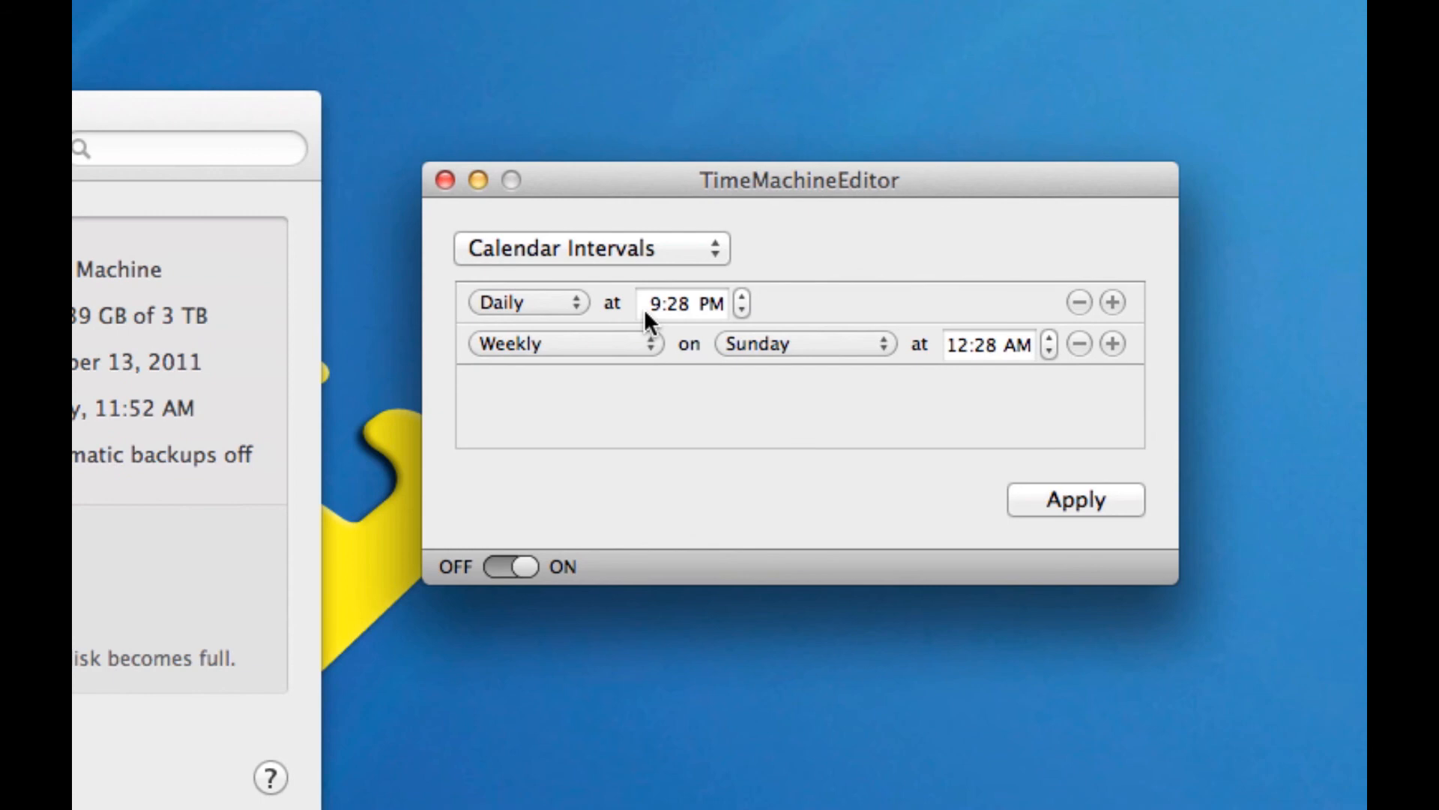
mouse_move(740, 378)
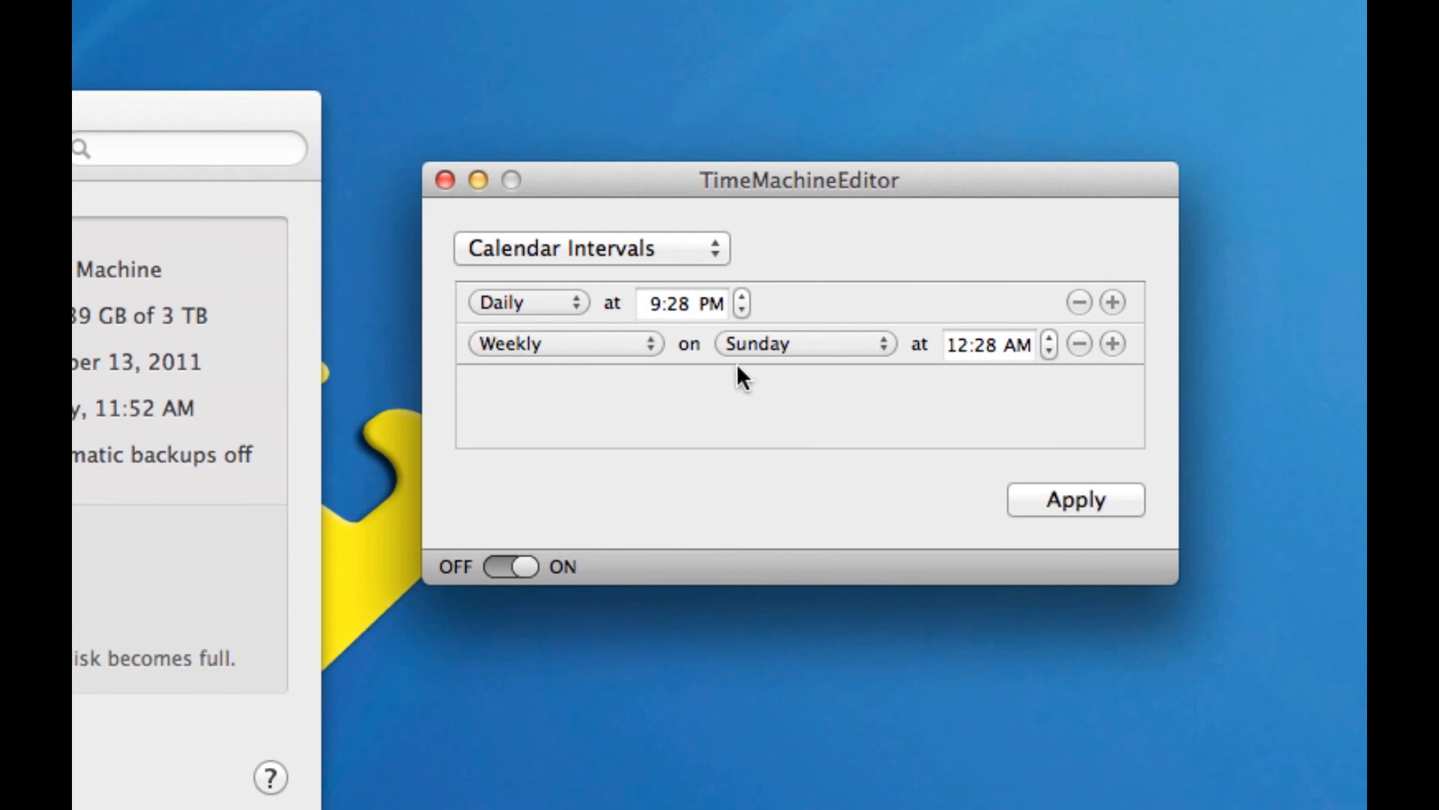